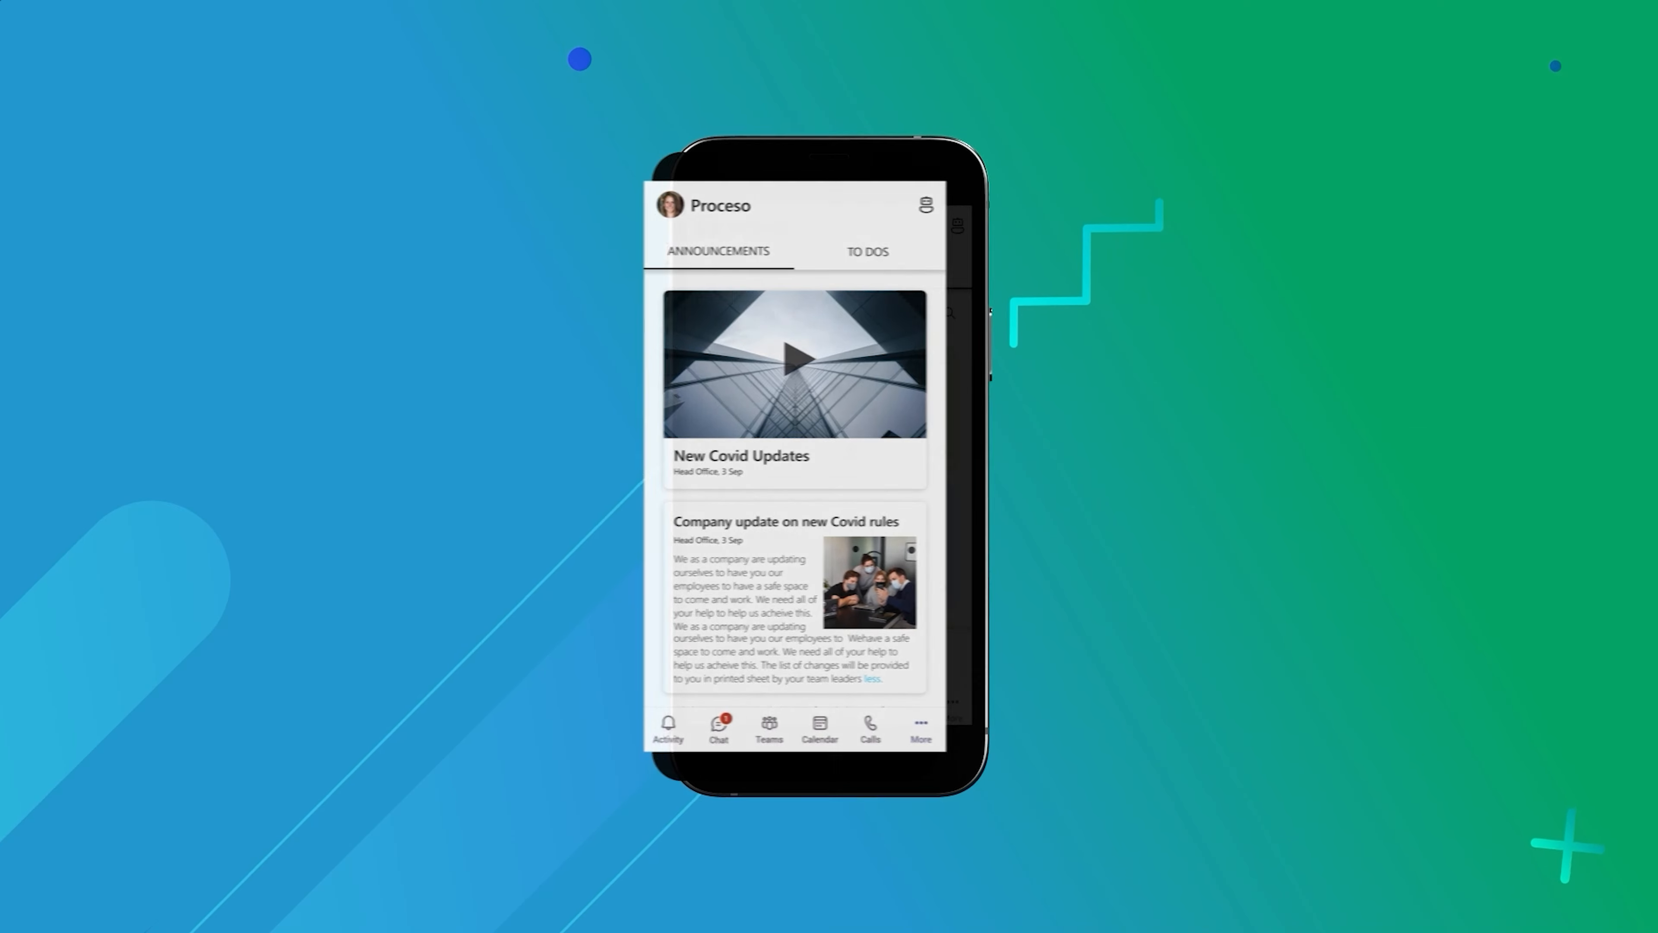
# From My To Do's, view the Daily Visual Merchandising Checklist task's answered questions and scores
pyautogui.click(866, 252)
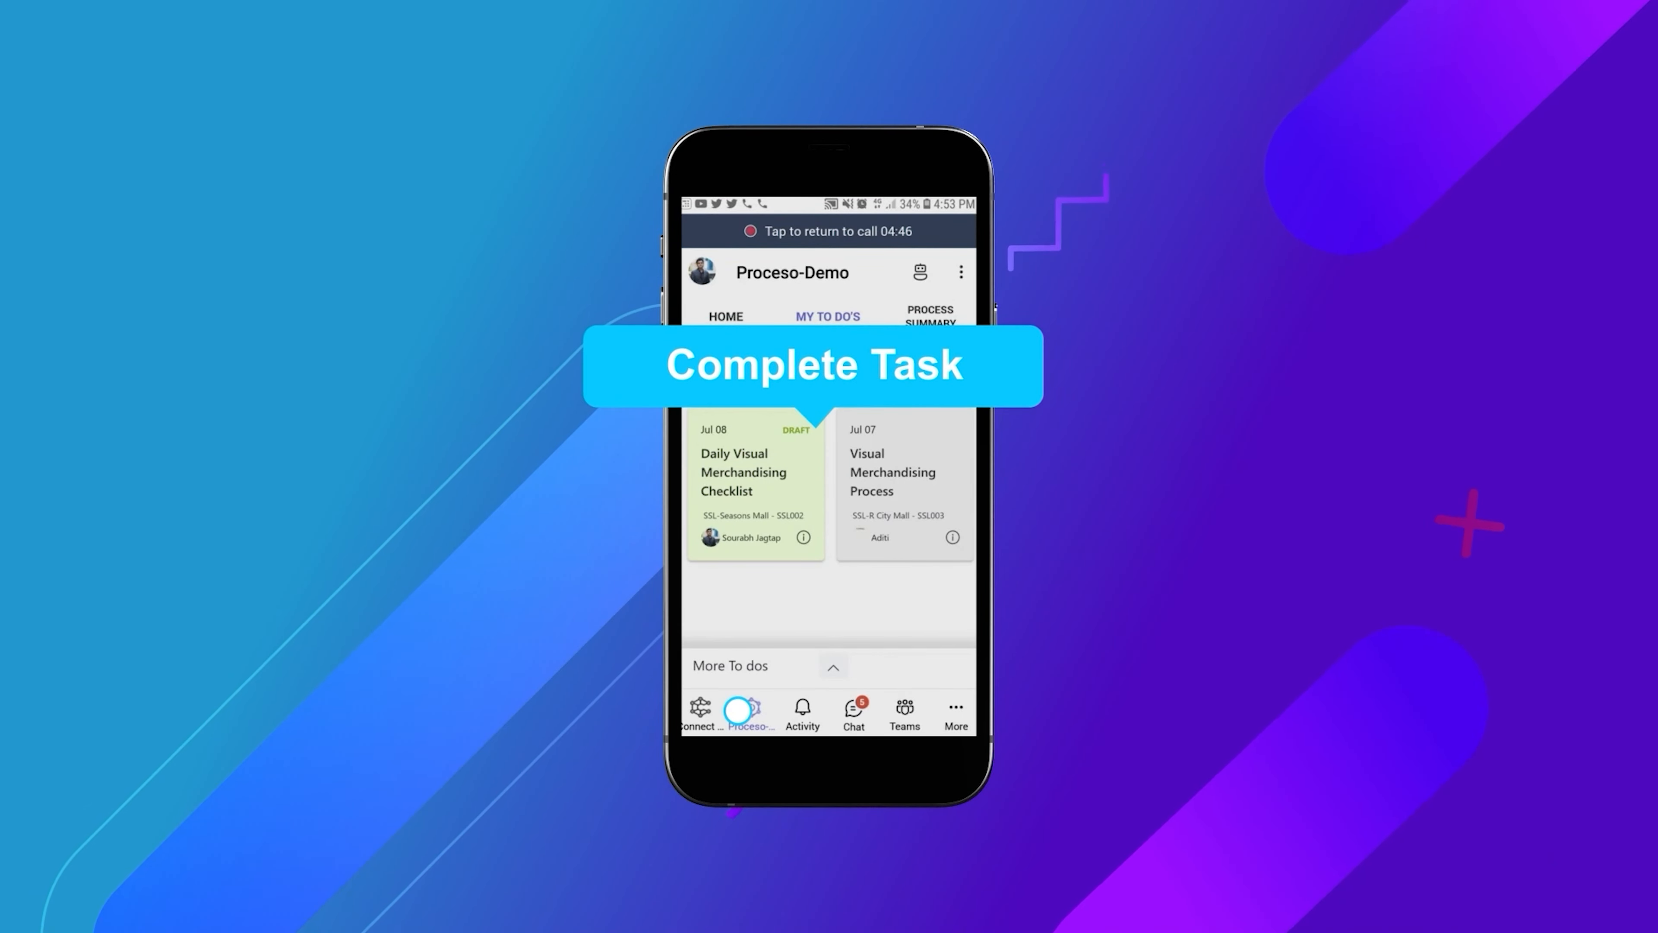
pyautogui.click(743, 472)
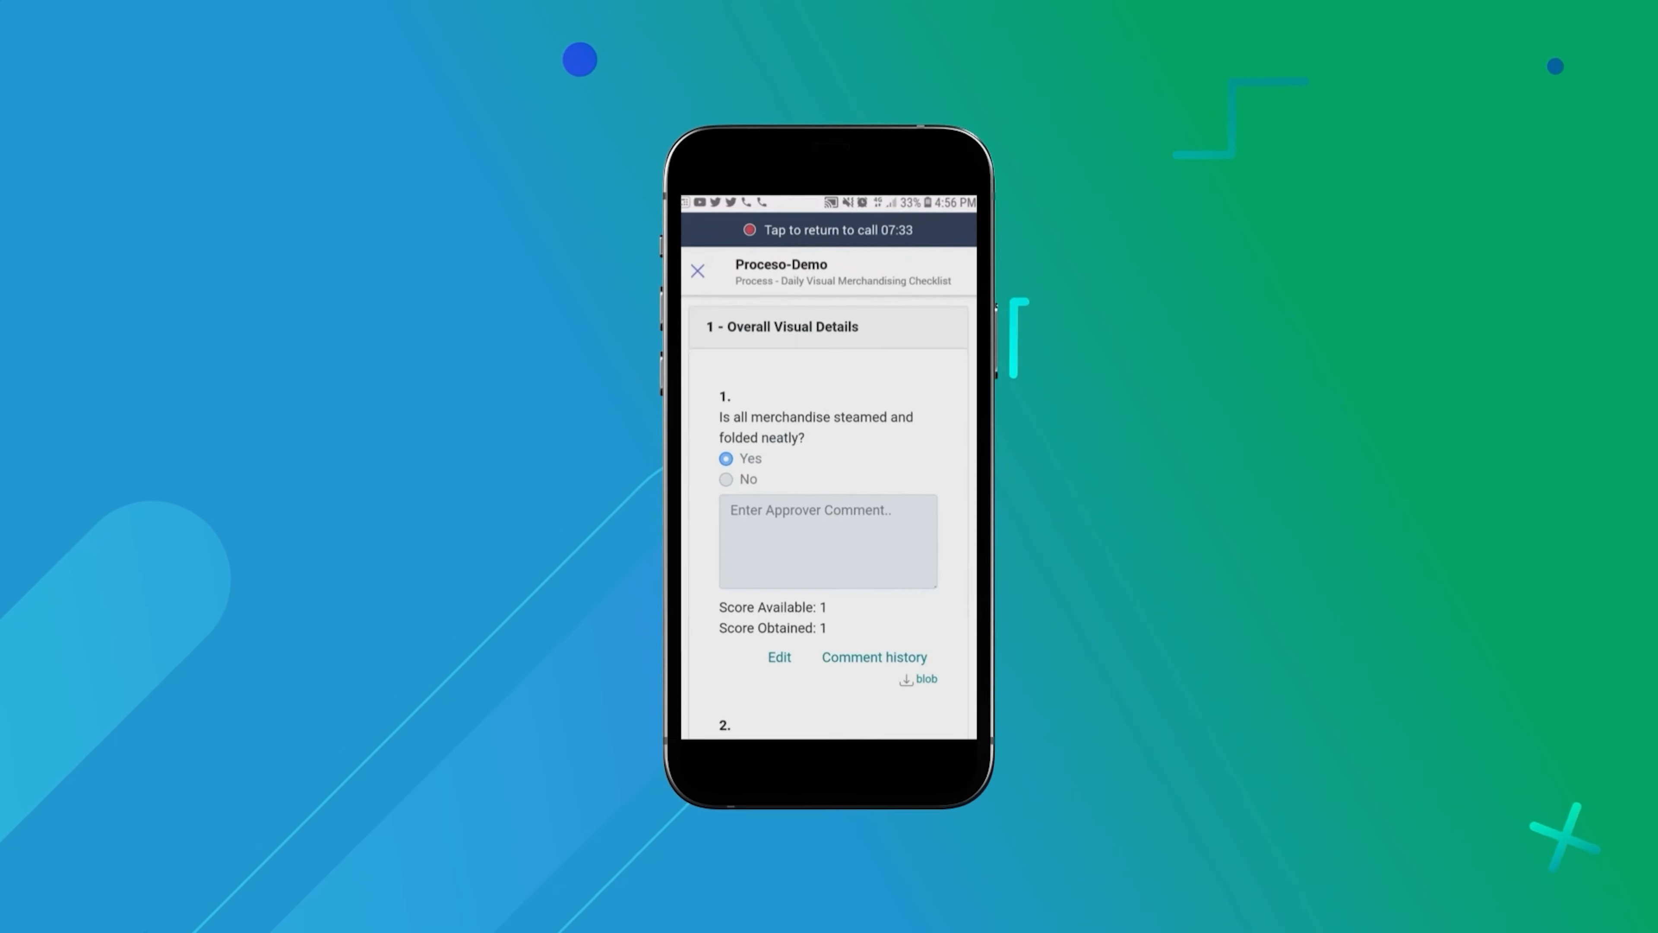
pyautogui.scroll(-3)
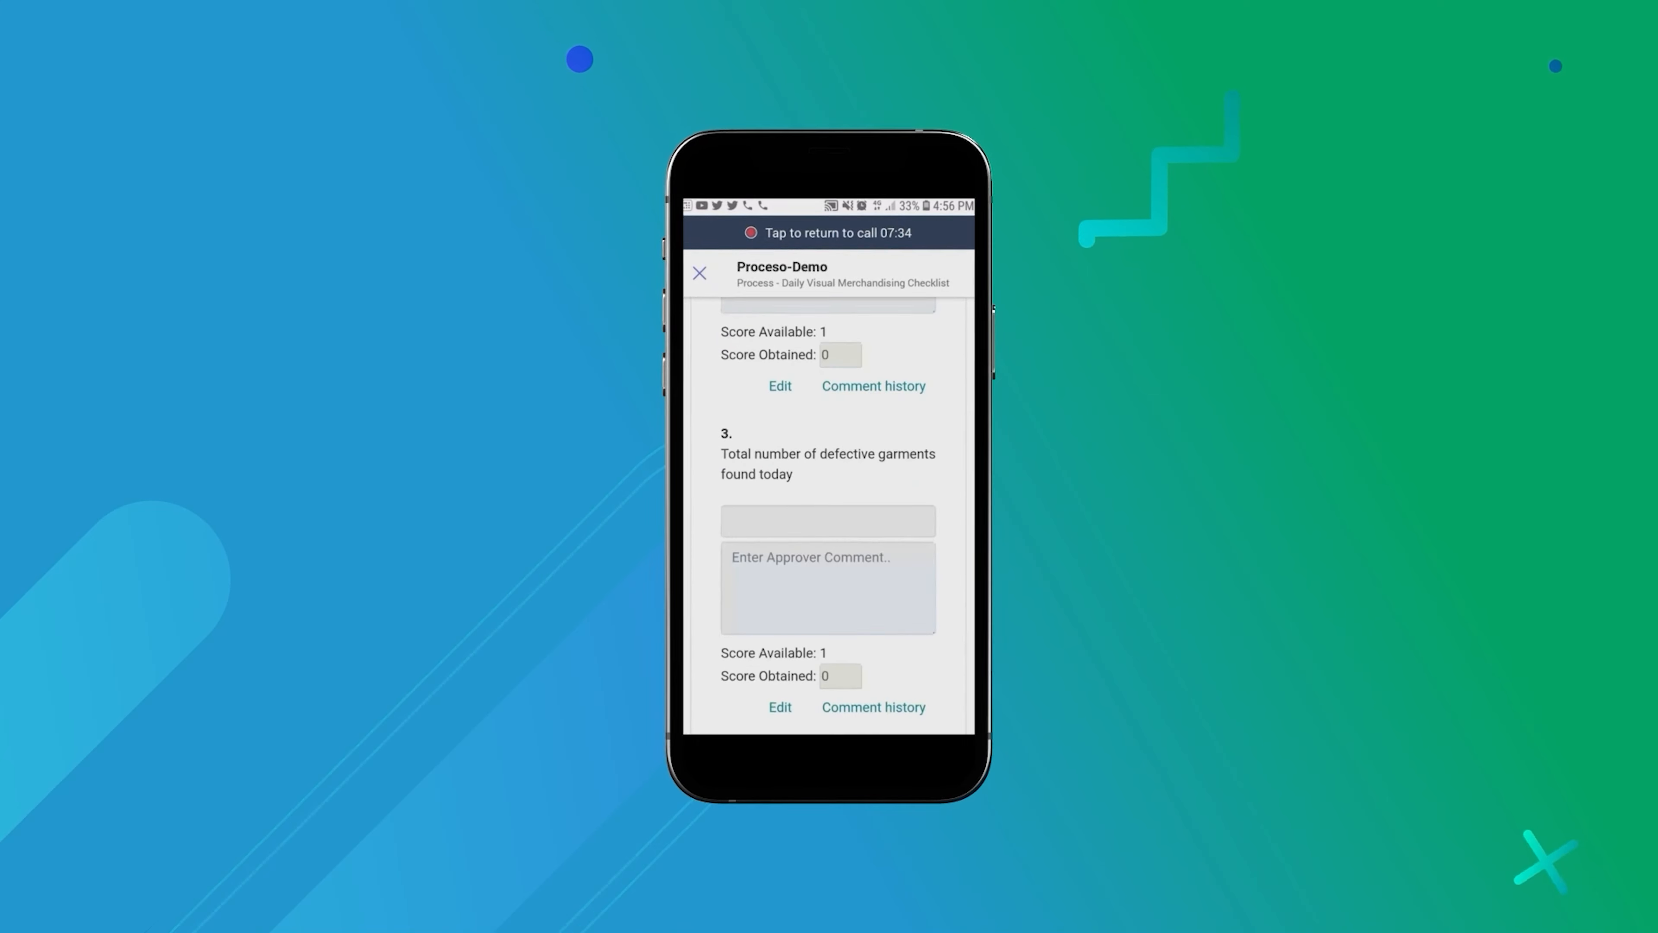
pyautogui.scroll(-3)
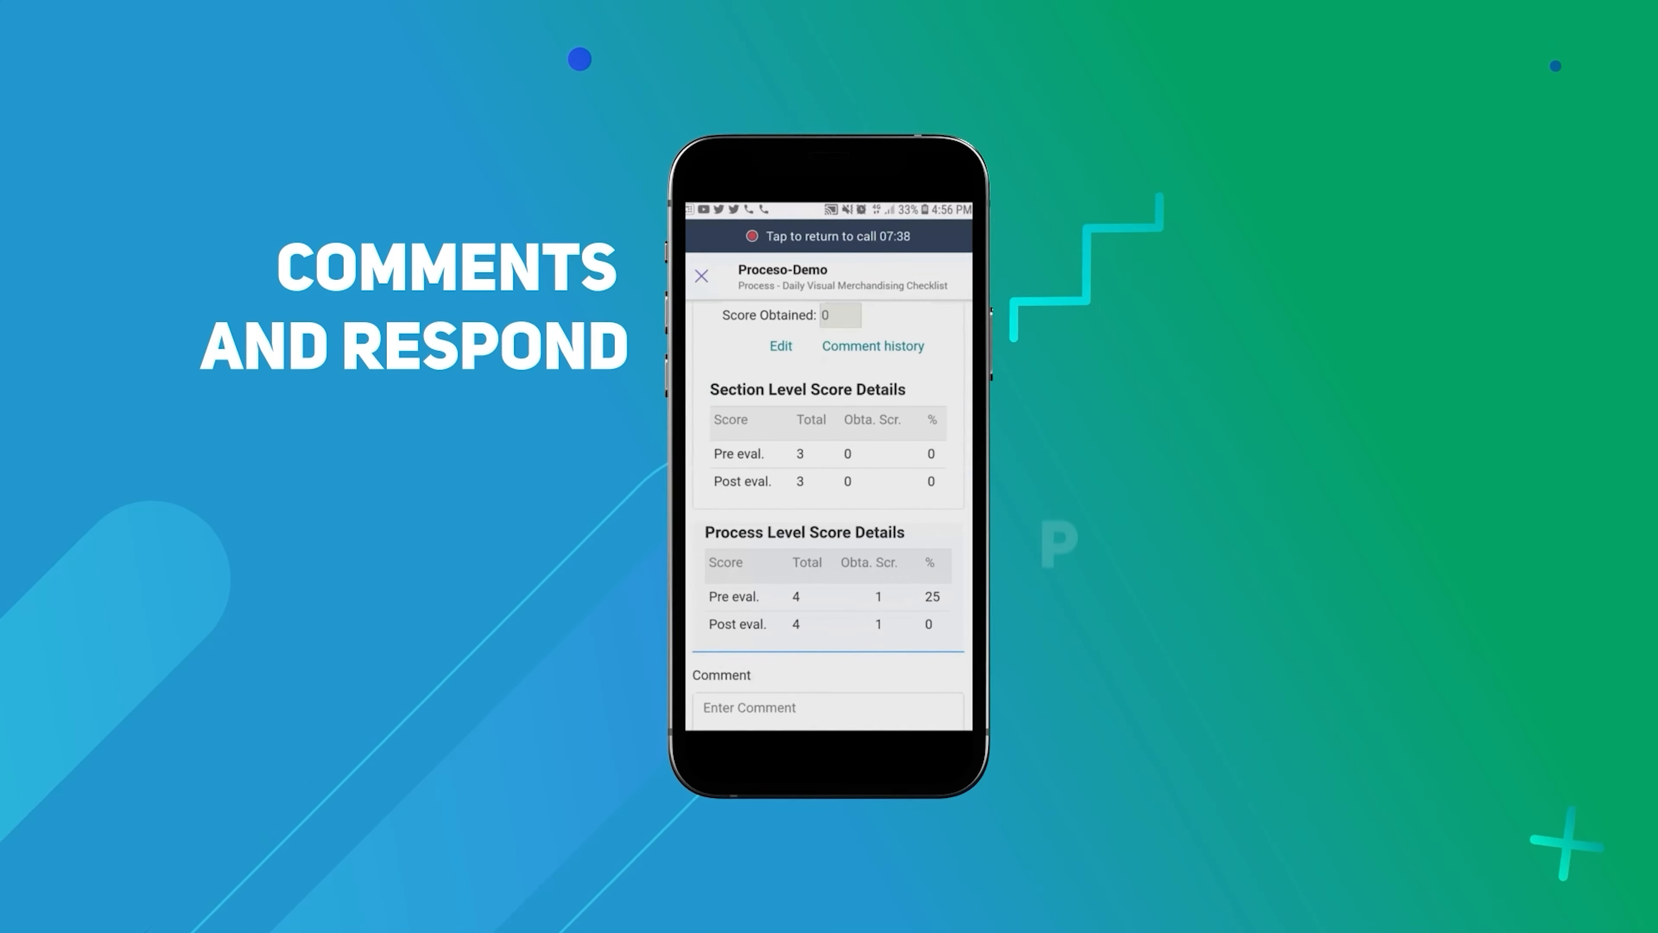
pyautogui.scroll(-3)
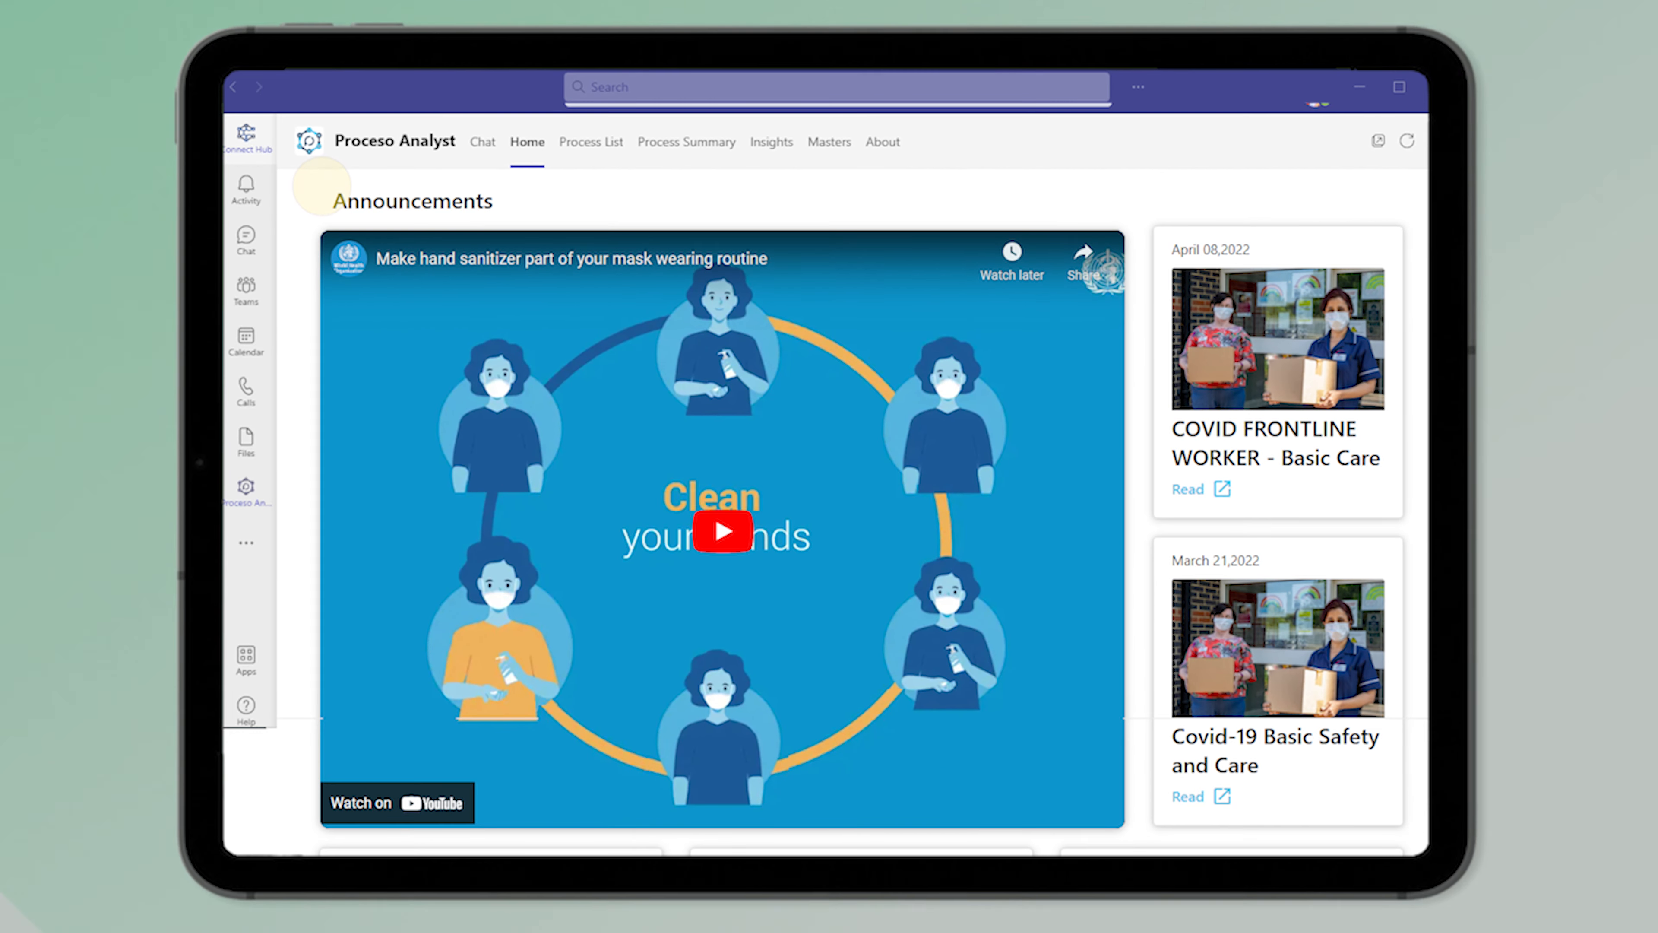
pyautogui.moveTo(598, 221)
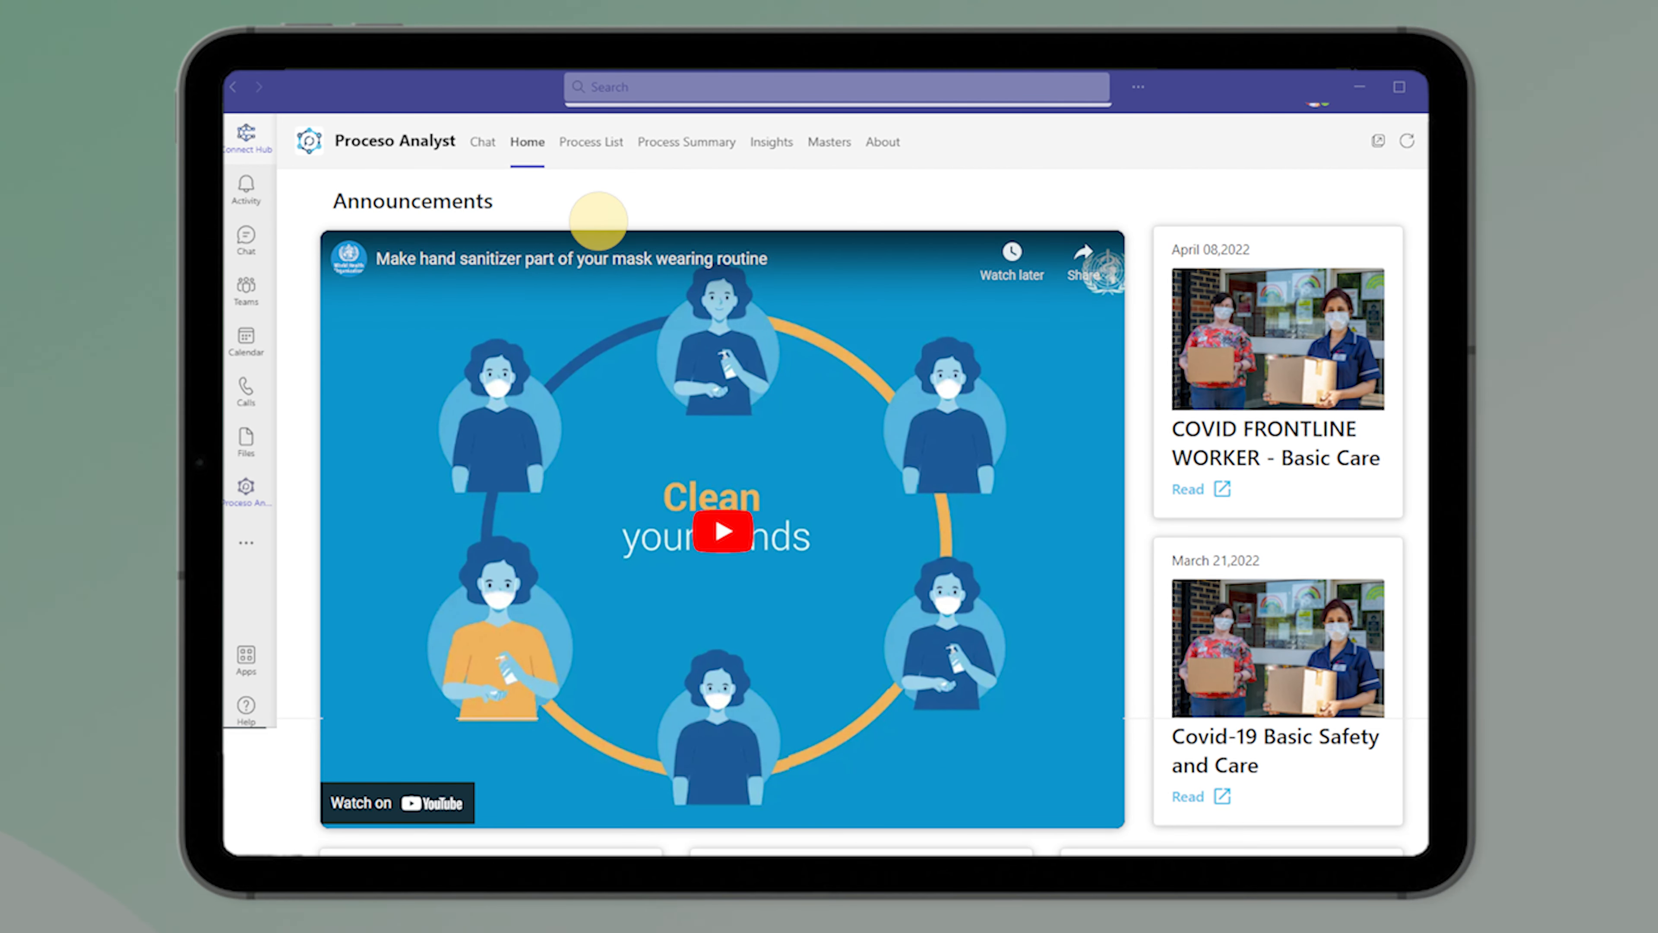
# From the Process List, start a new process and choose its process type
pyautogui.click(591, 142)
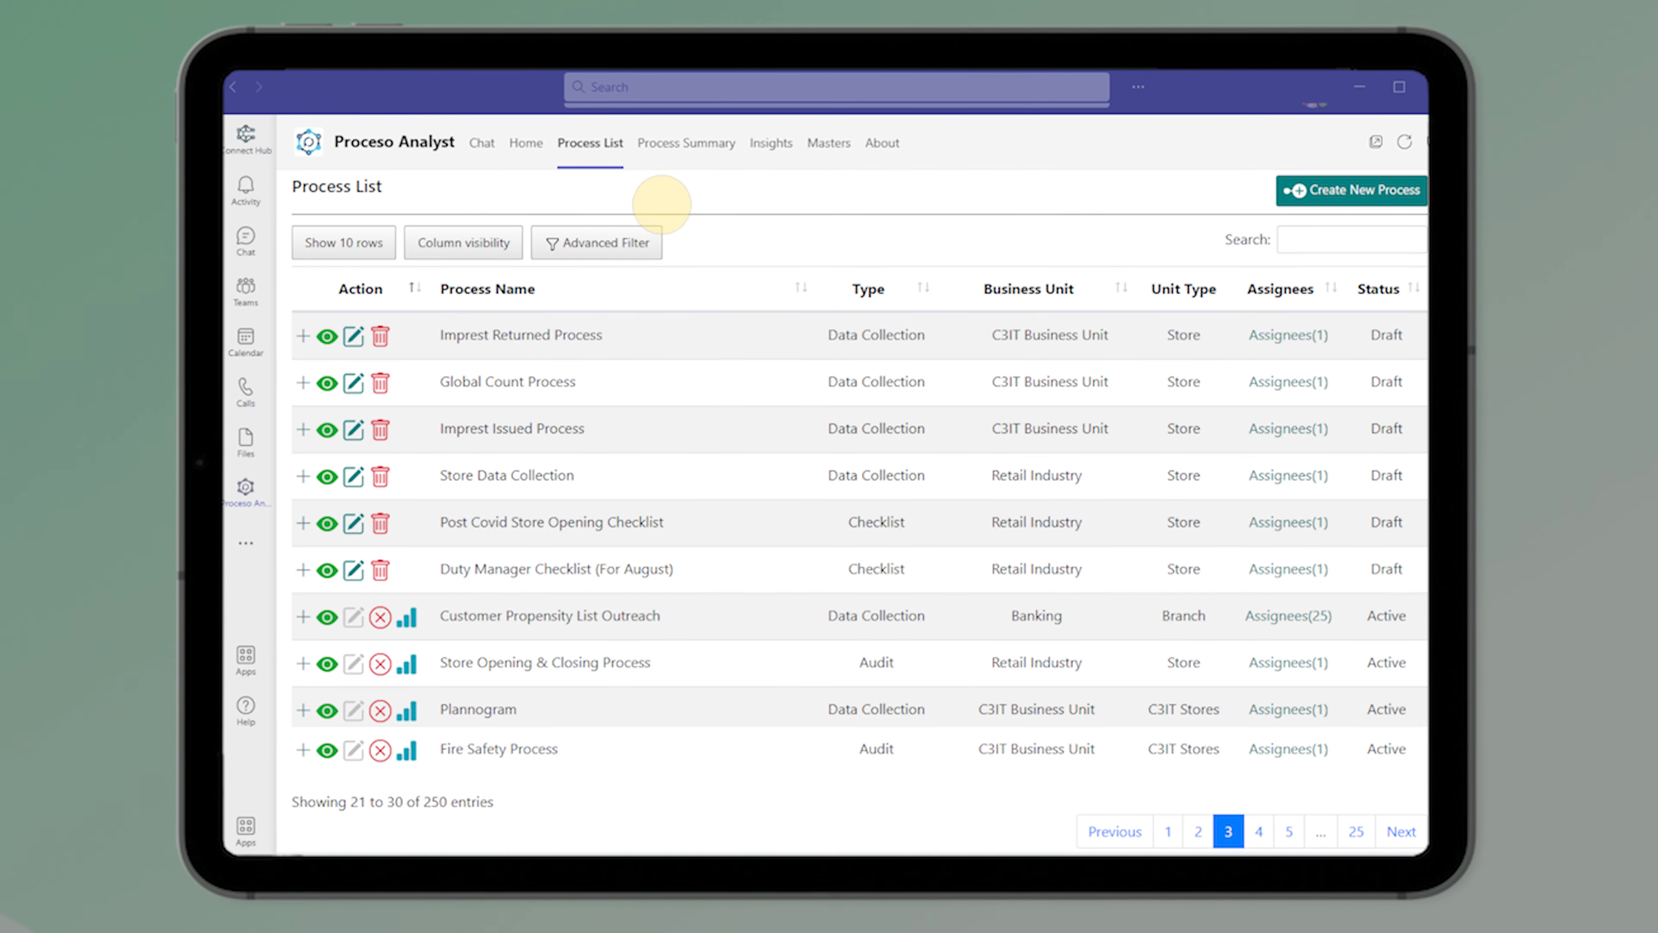
pyautogui.click(1351, 190)
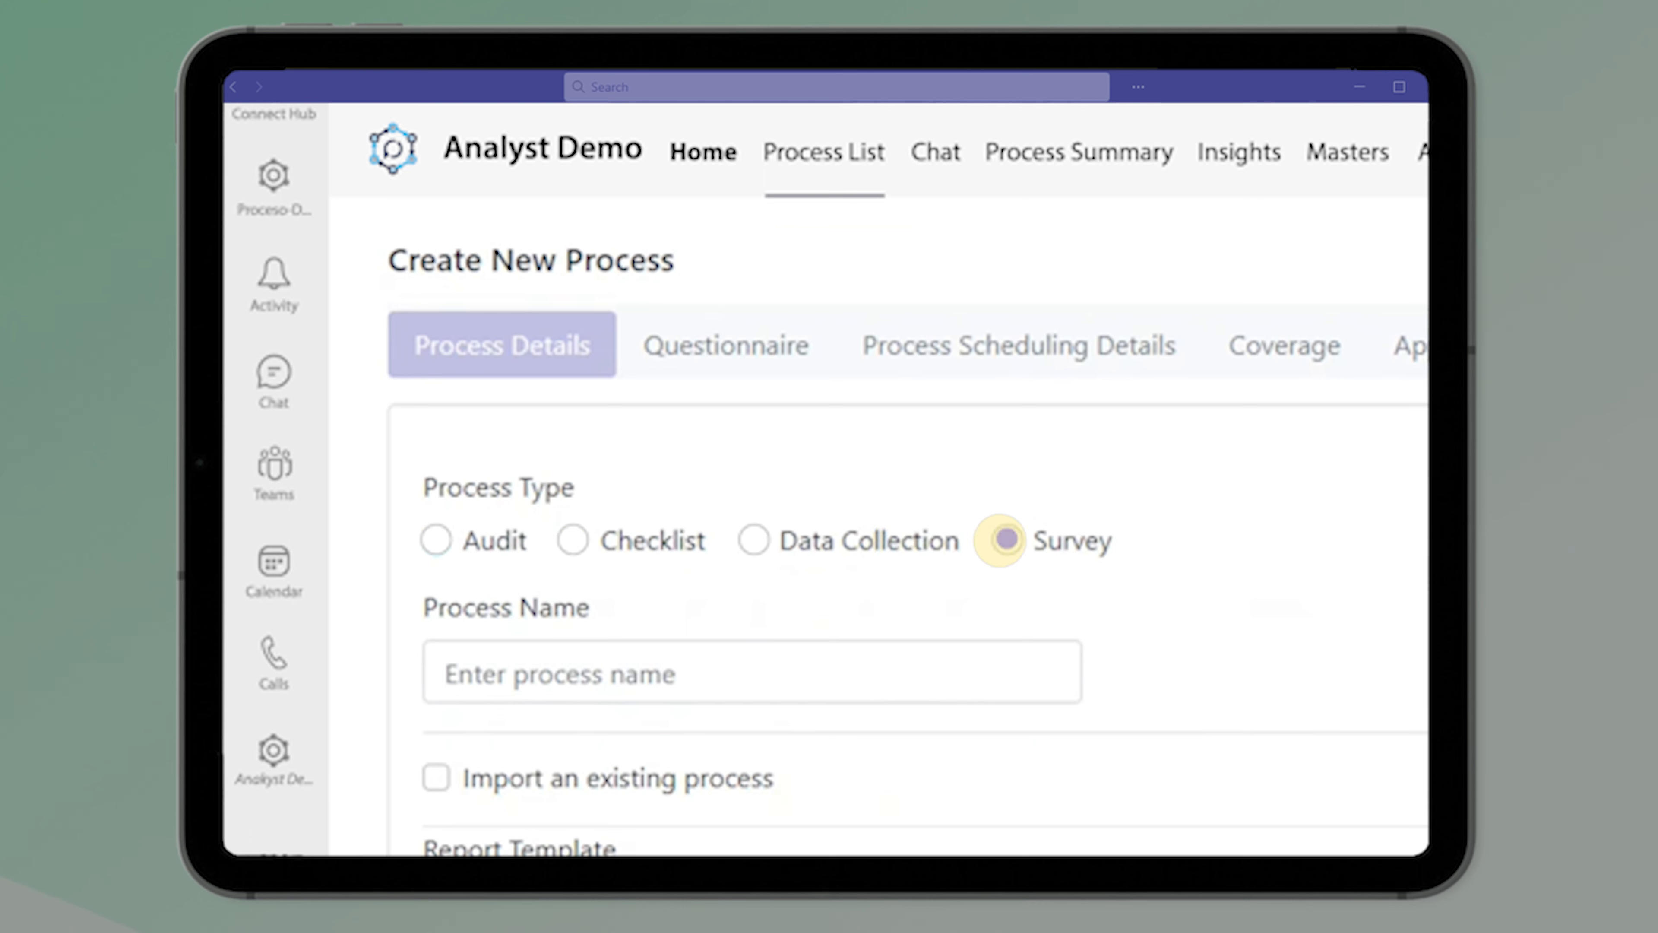
pyautogui.click(751, 540)
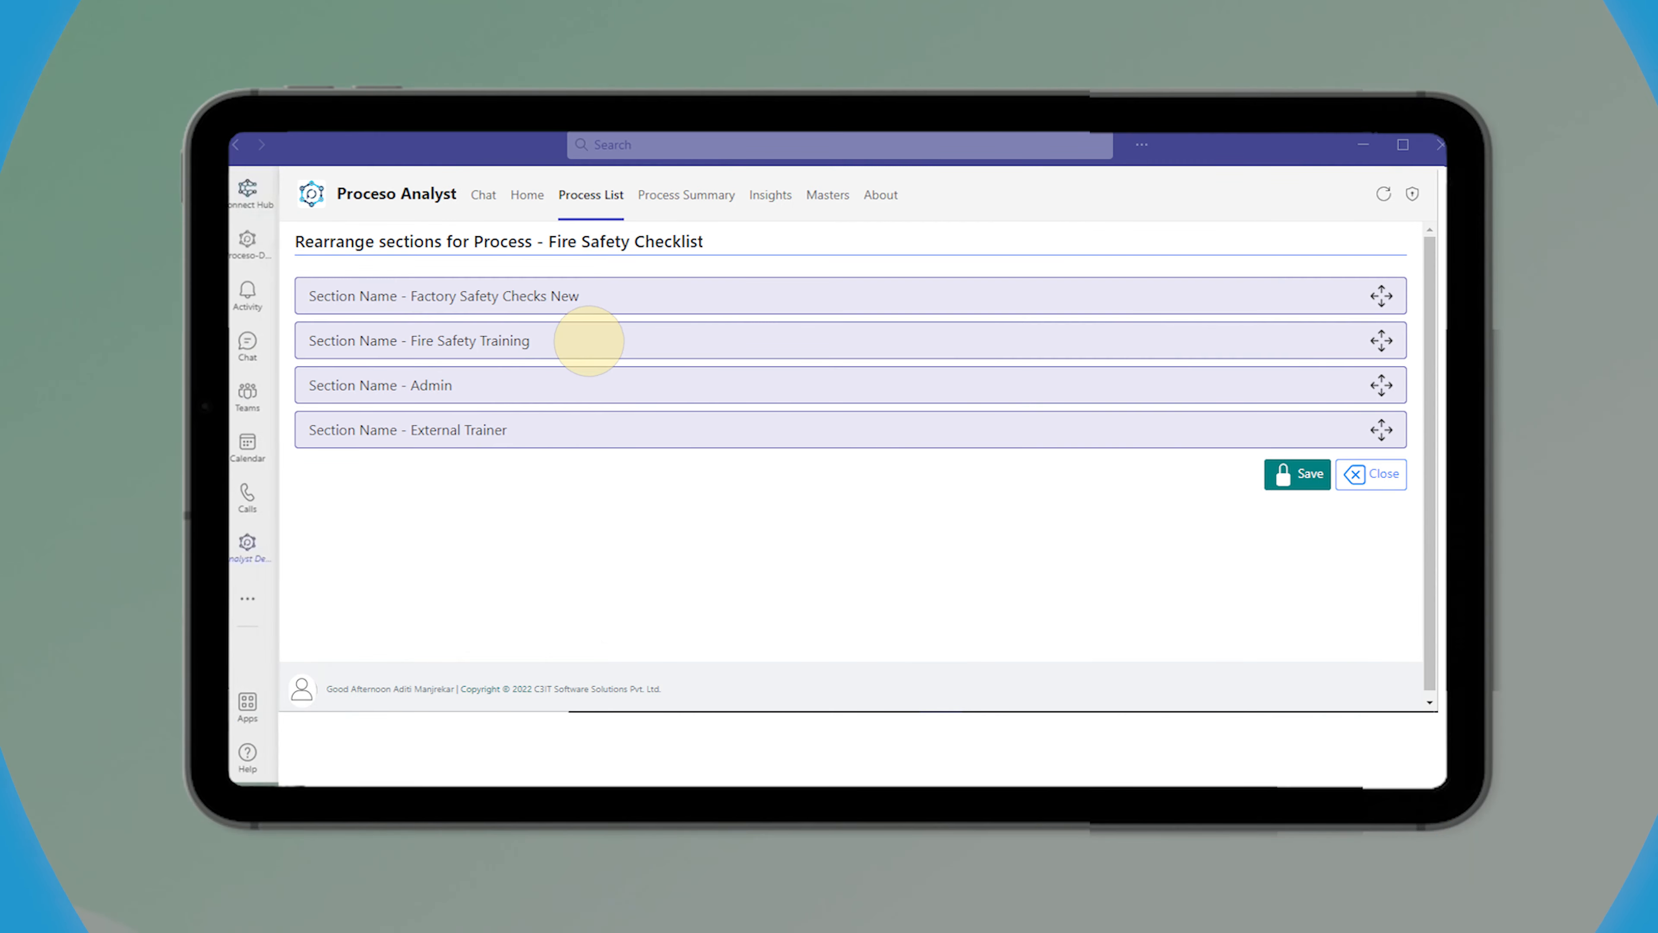
pyautogui.moveTo(566, 432)
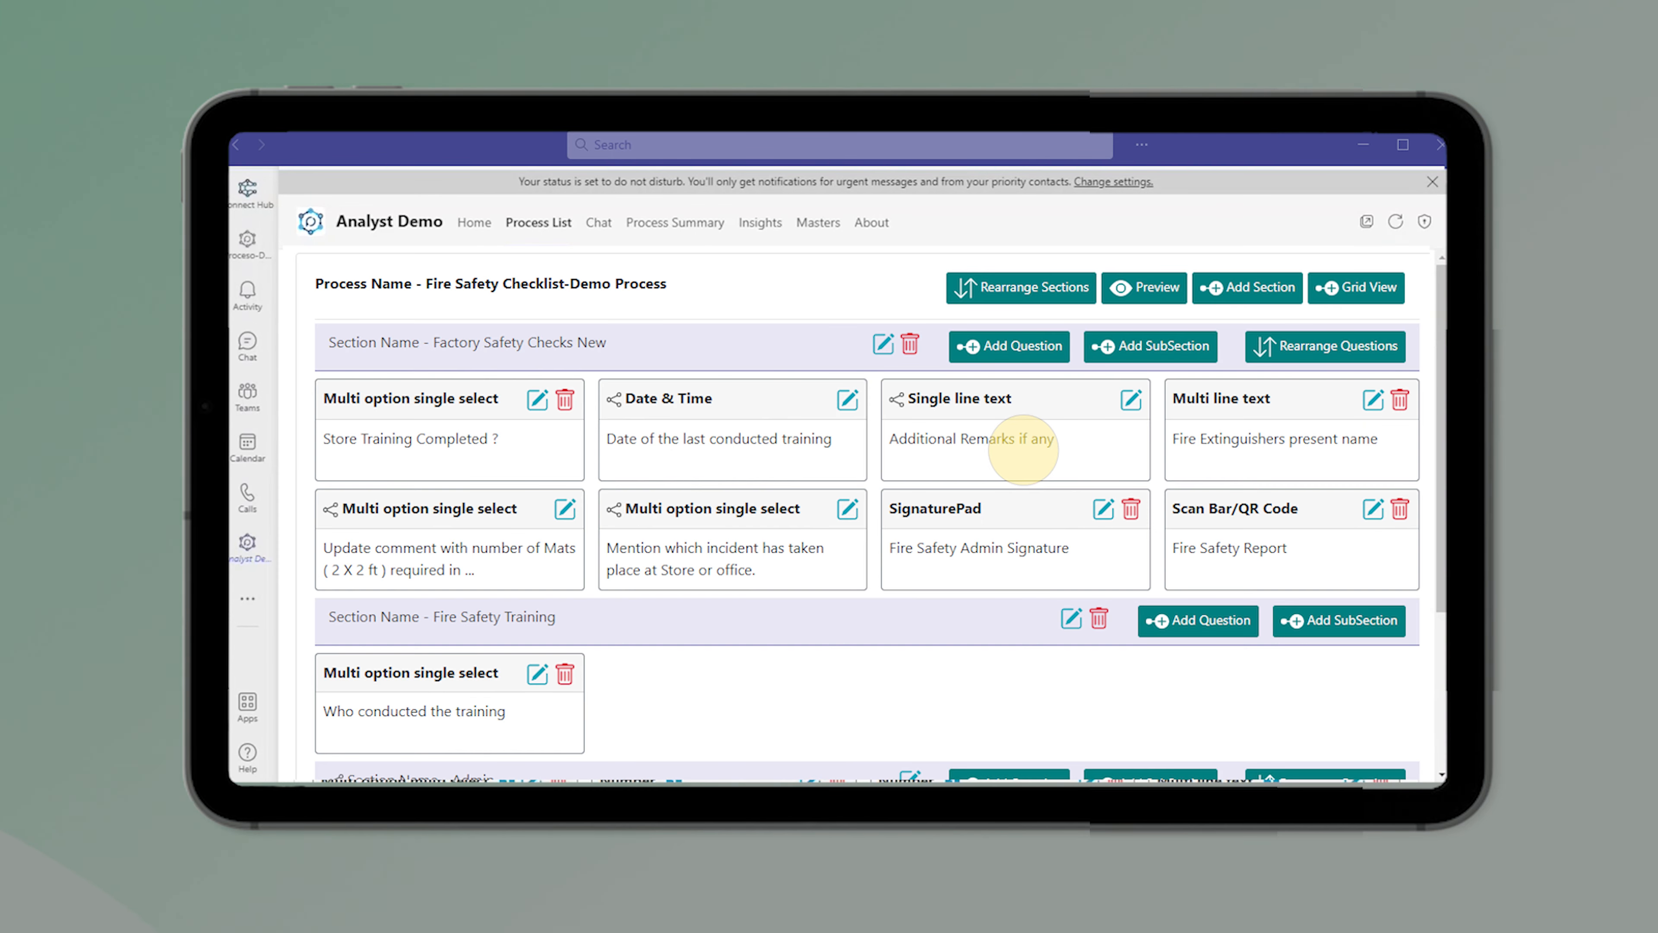
# Enter the question 'Is the merchandise steamed and folded neatly?'
pyautogui.scroll(-3)
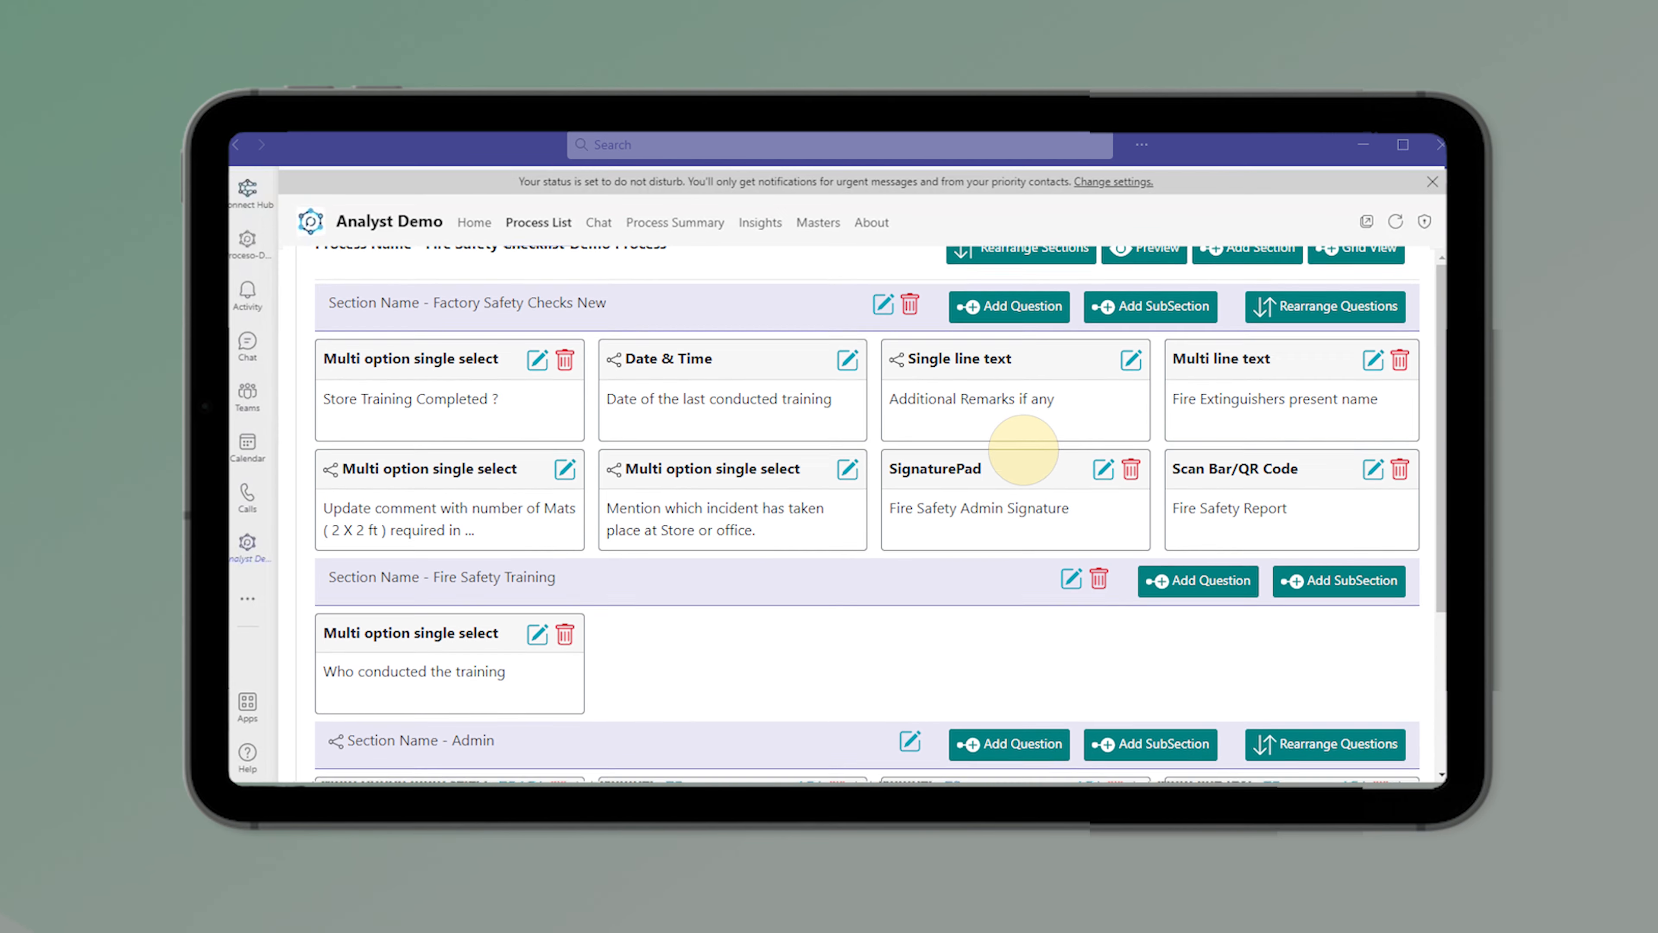
pyautogui.scroll(-3)
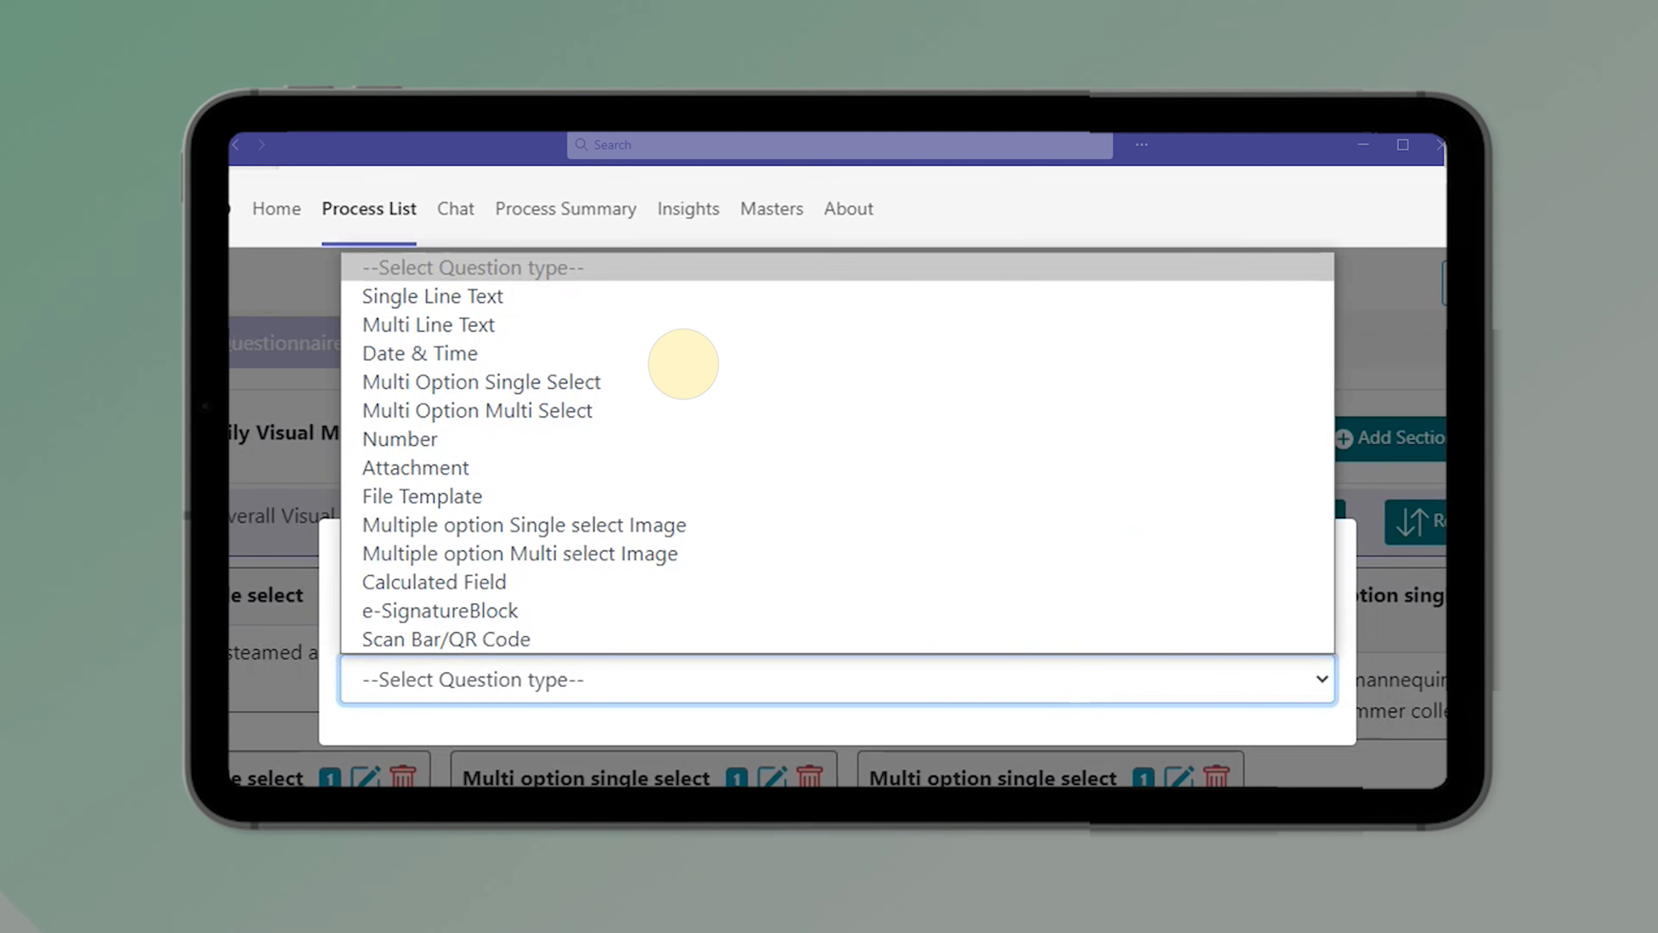
pyautogui.moveTo(658, 453)
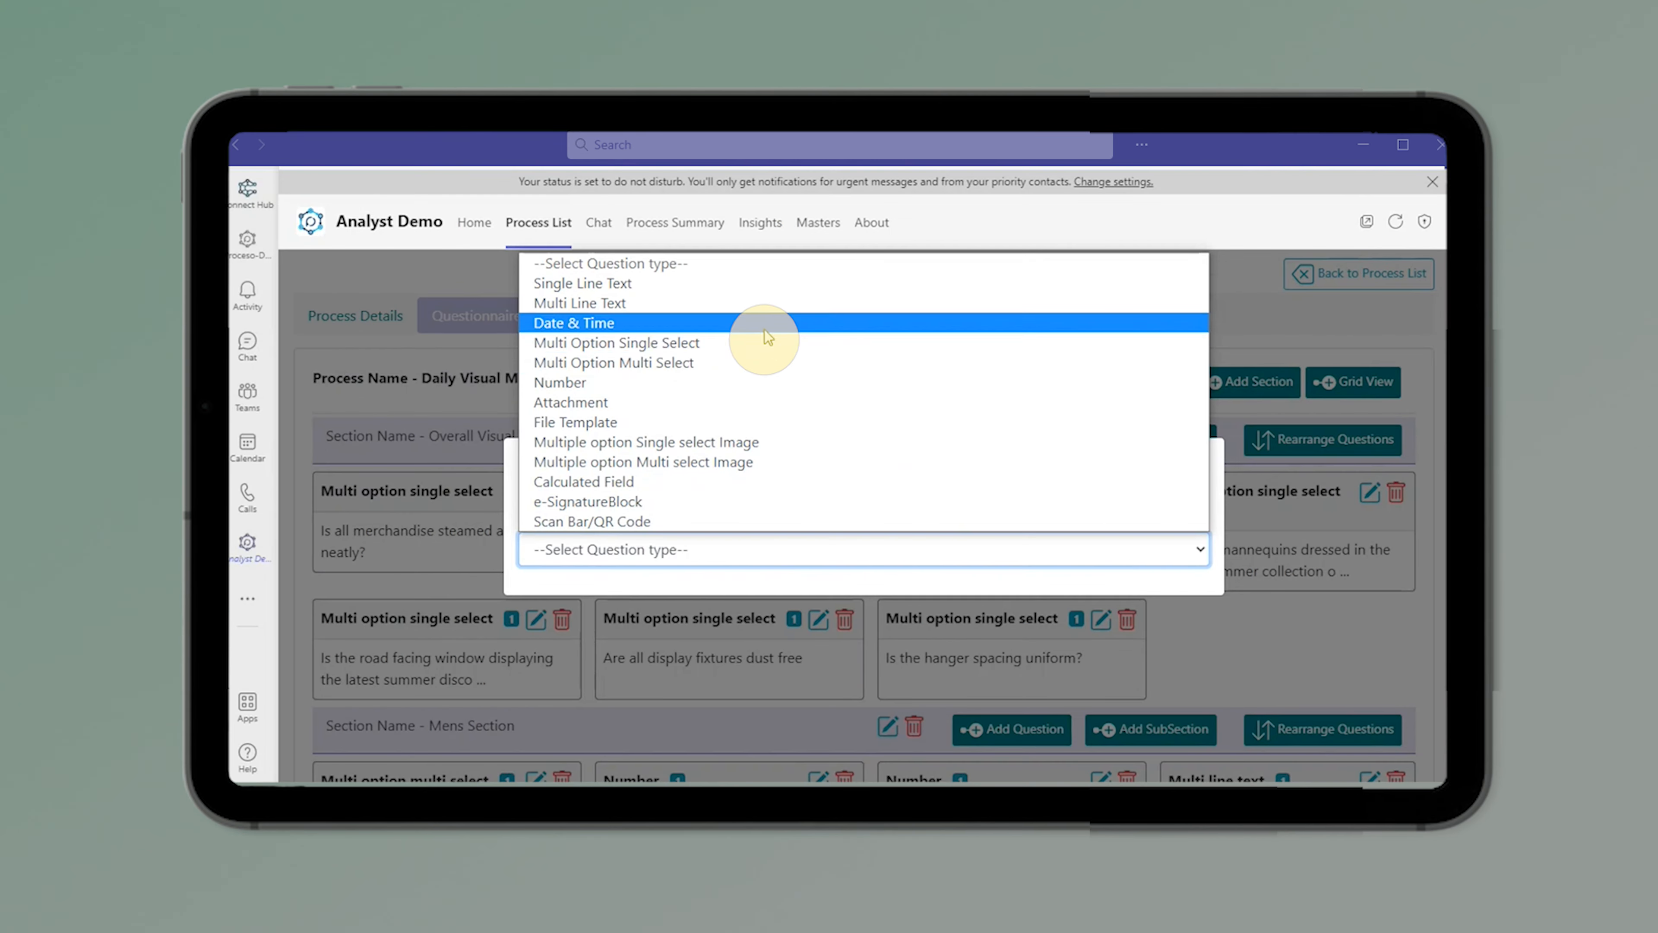
pyautogui.click(616, 343)
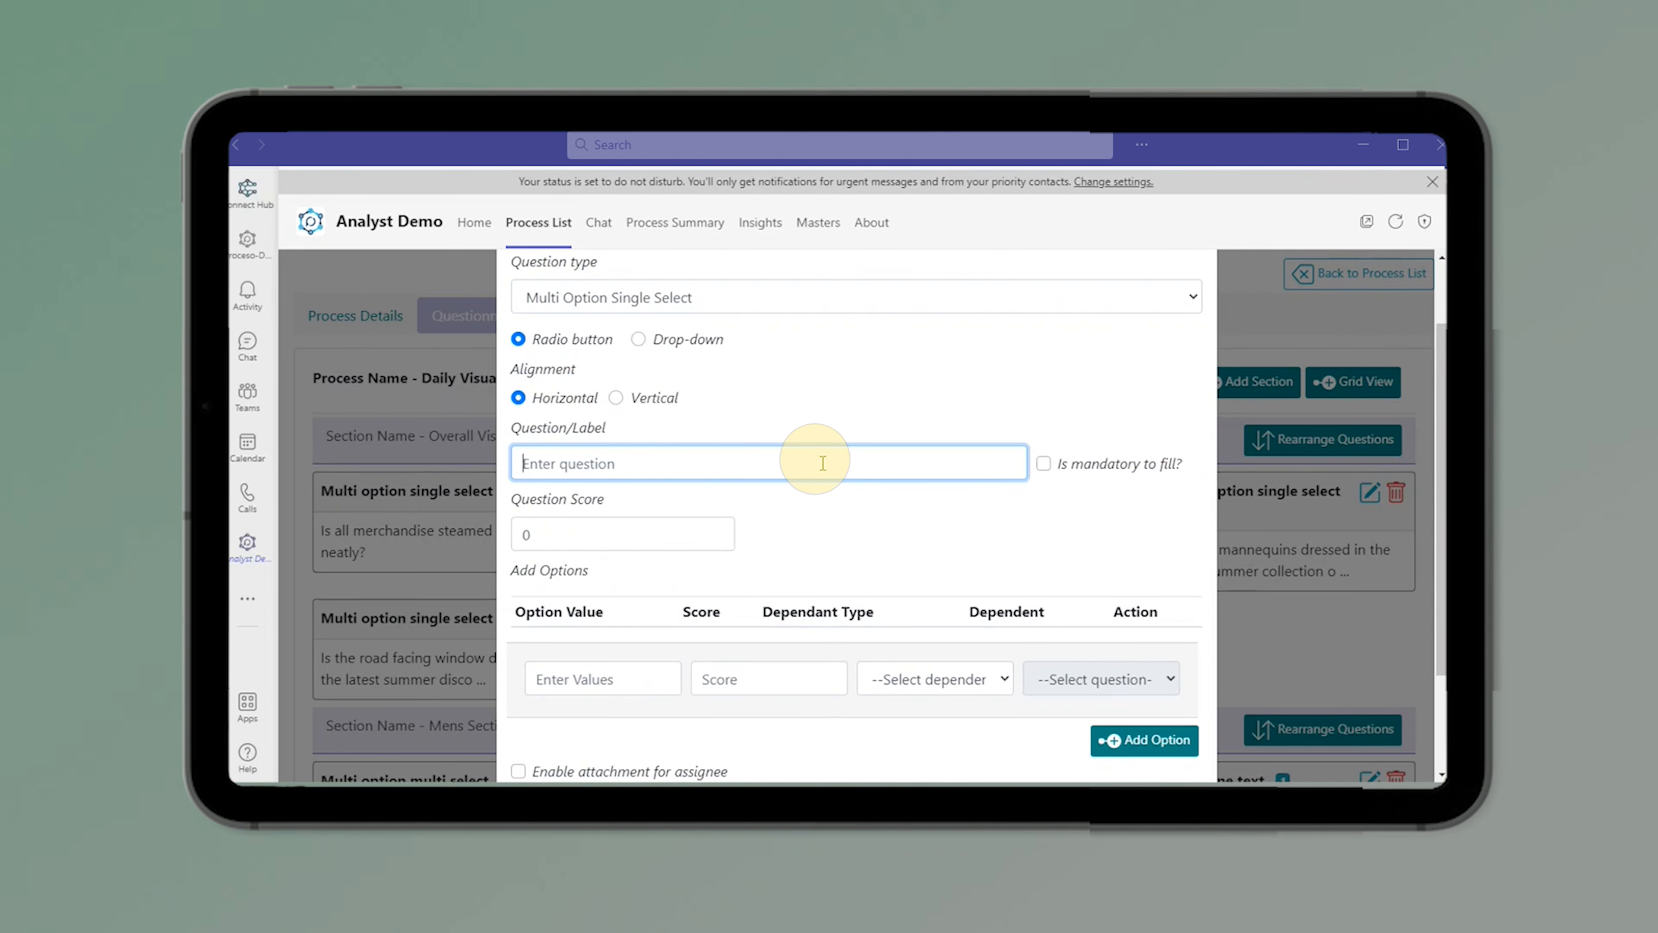
pyautogui.write('Is the merchandise steamed and')
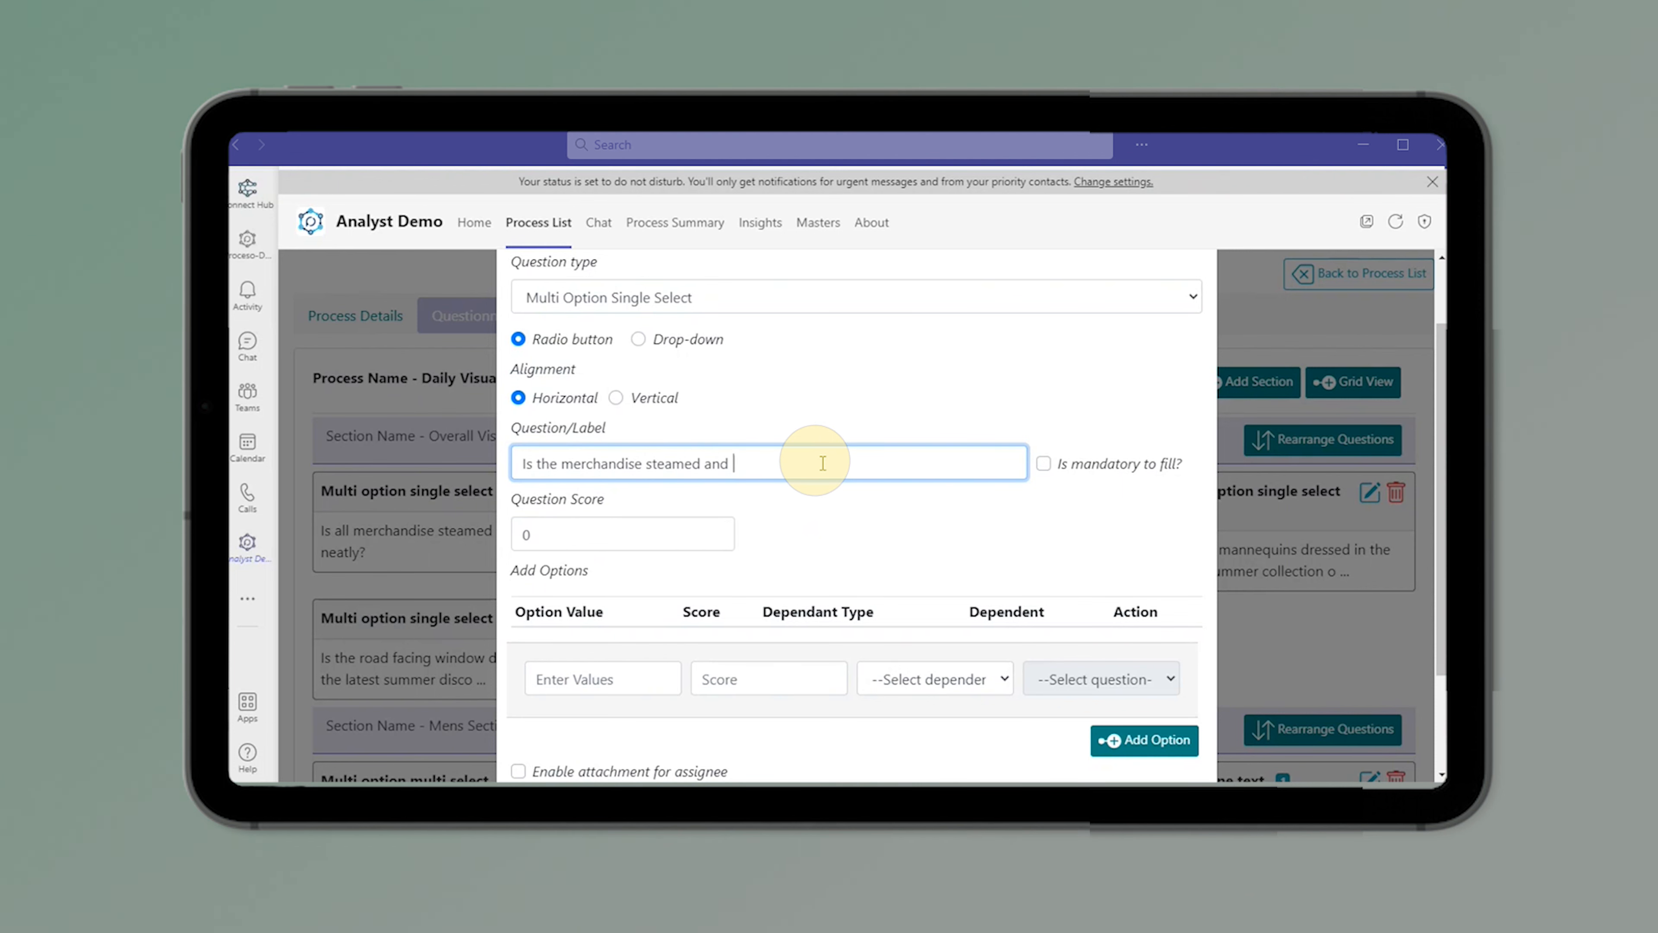
pyautogui.write('folded neatly?')
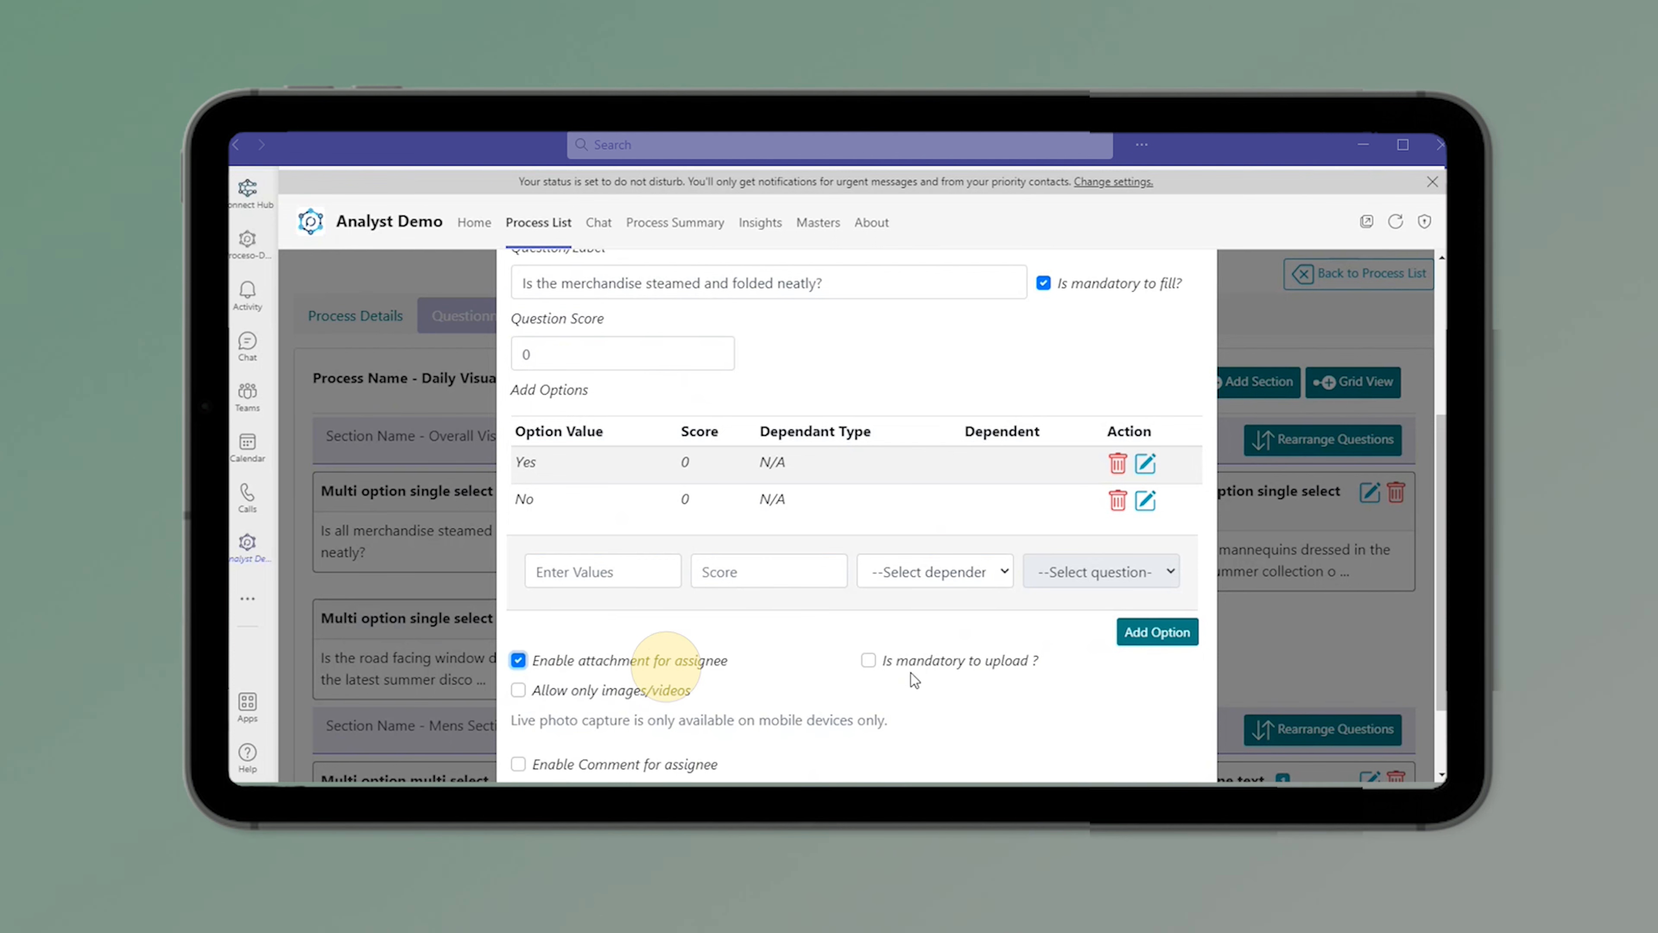
# Enable attachments on the question and make uploading one mandatory
pyautogui.click(868, 660)
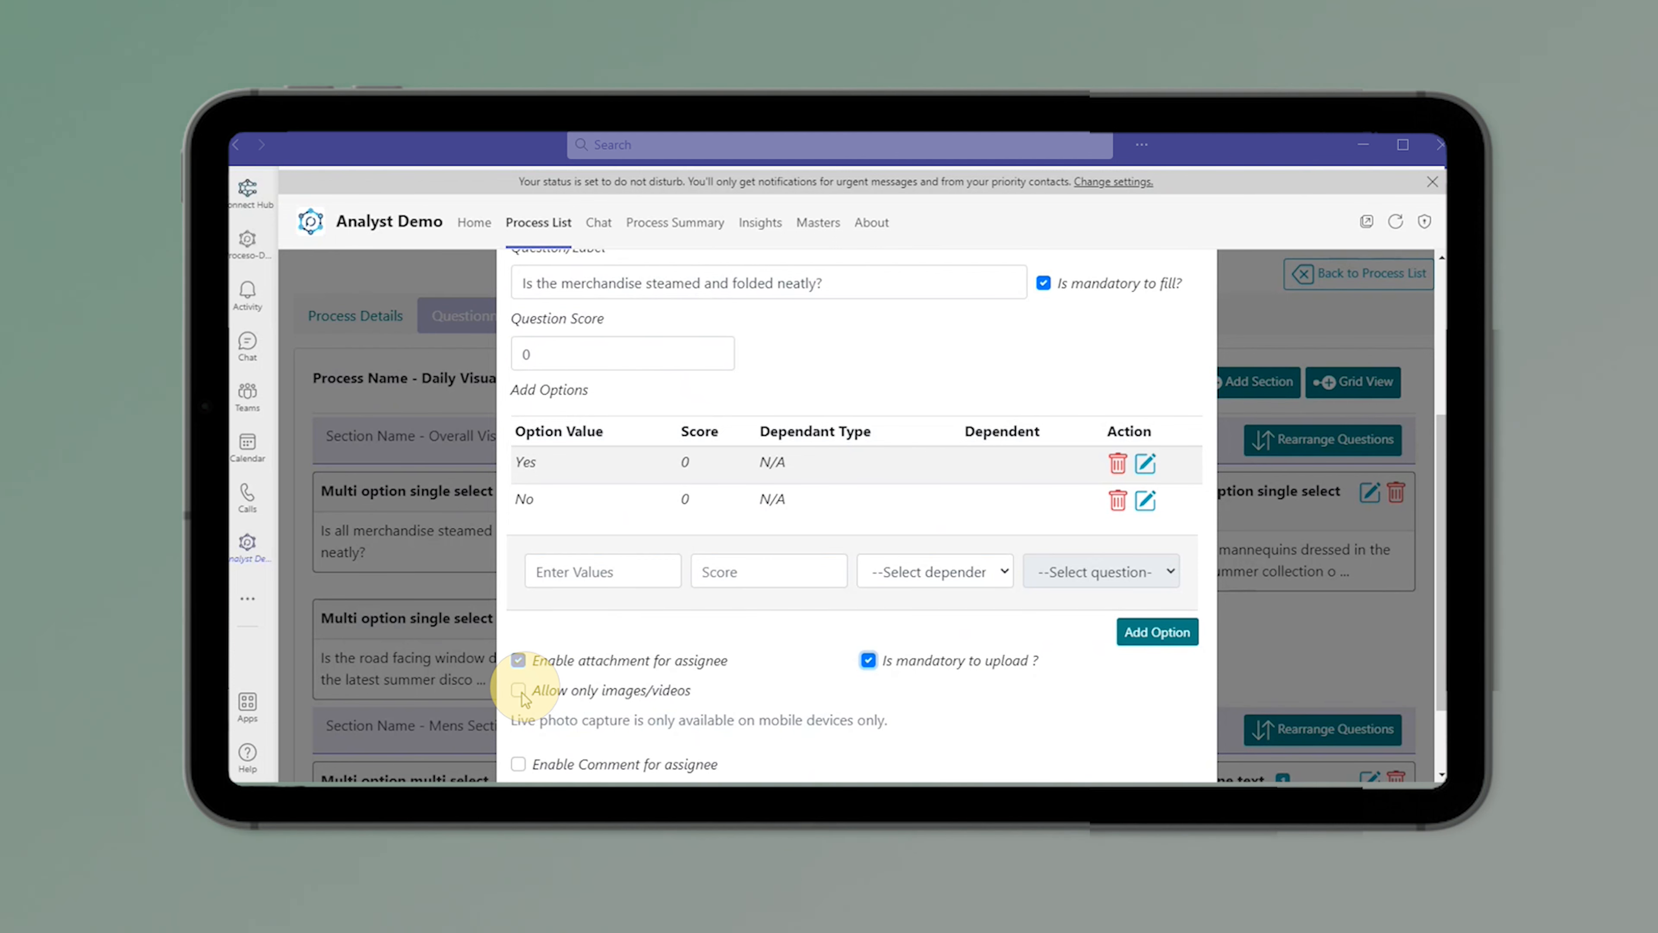
pyautogui.click(517, 690)
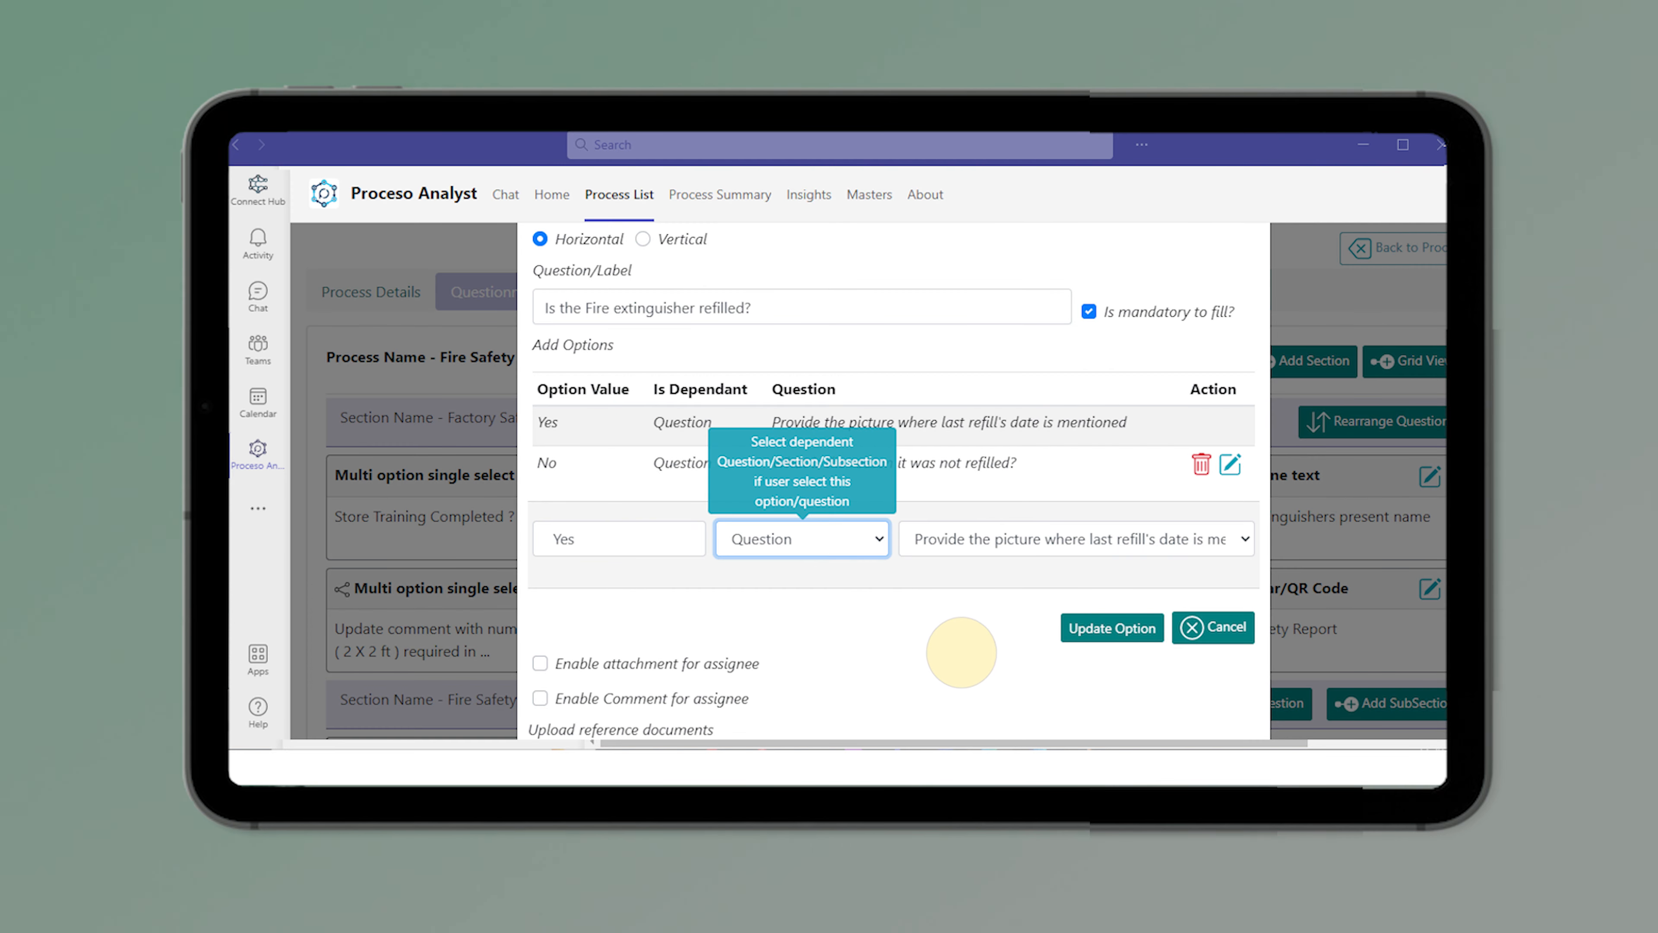
pyautogui.moveTo(1103, 740)
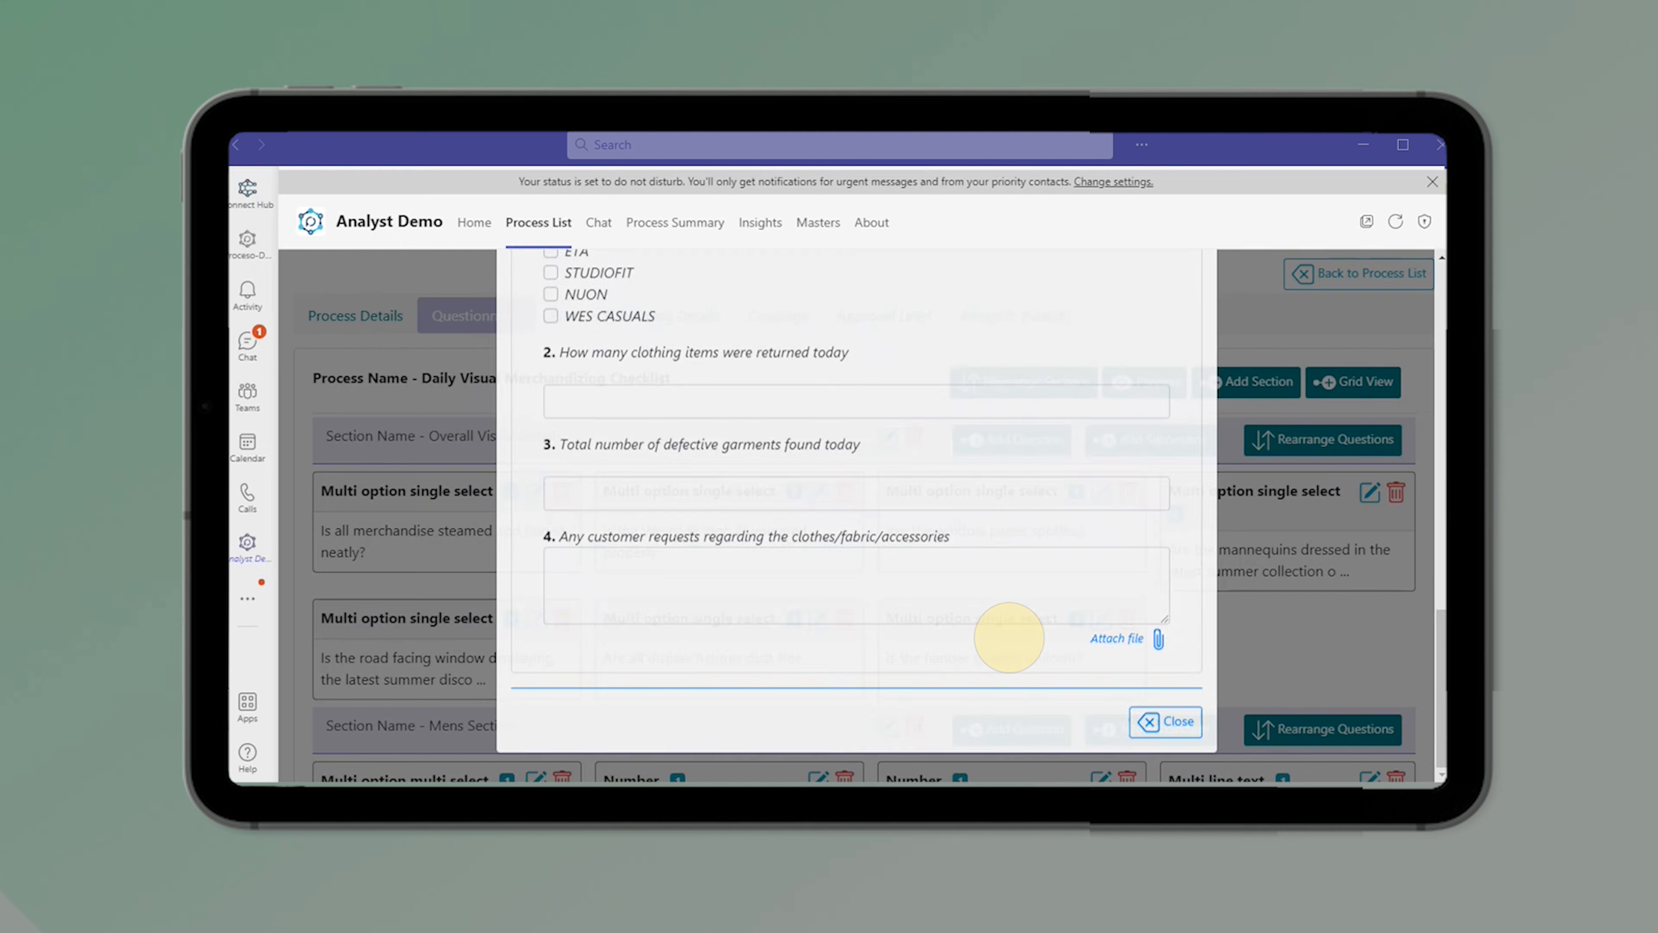
# Close the questionnaire preview and go to reordering its sections
pyautogui.click(1166, 722)
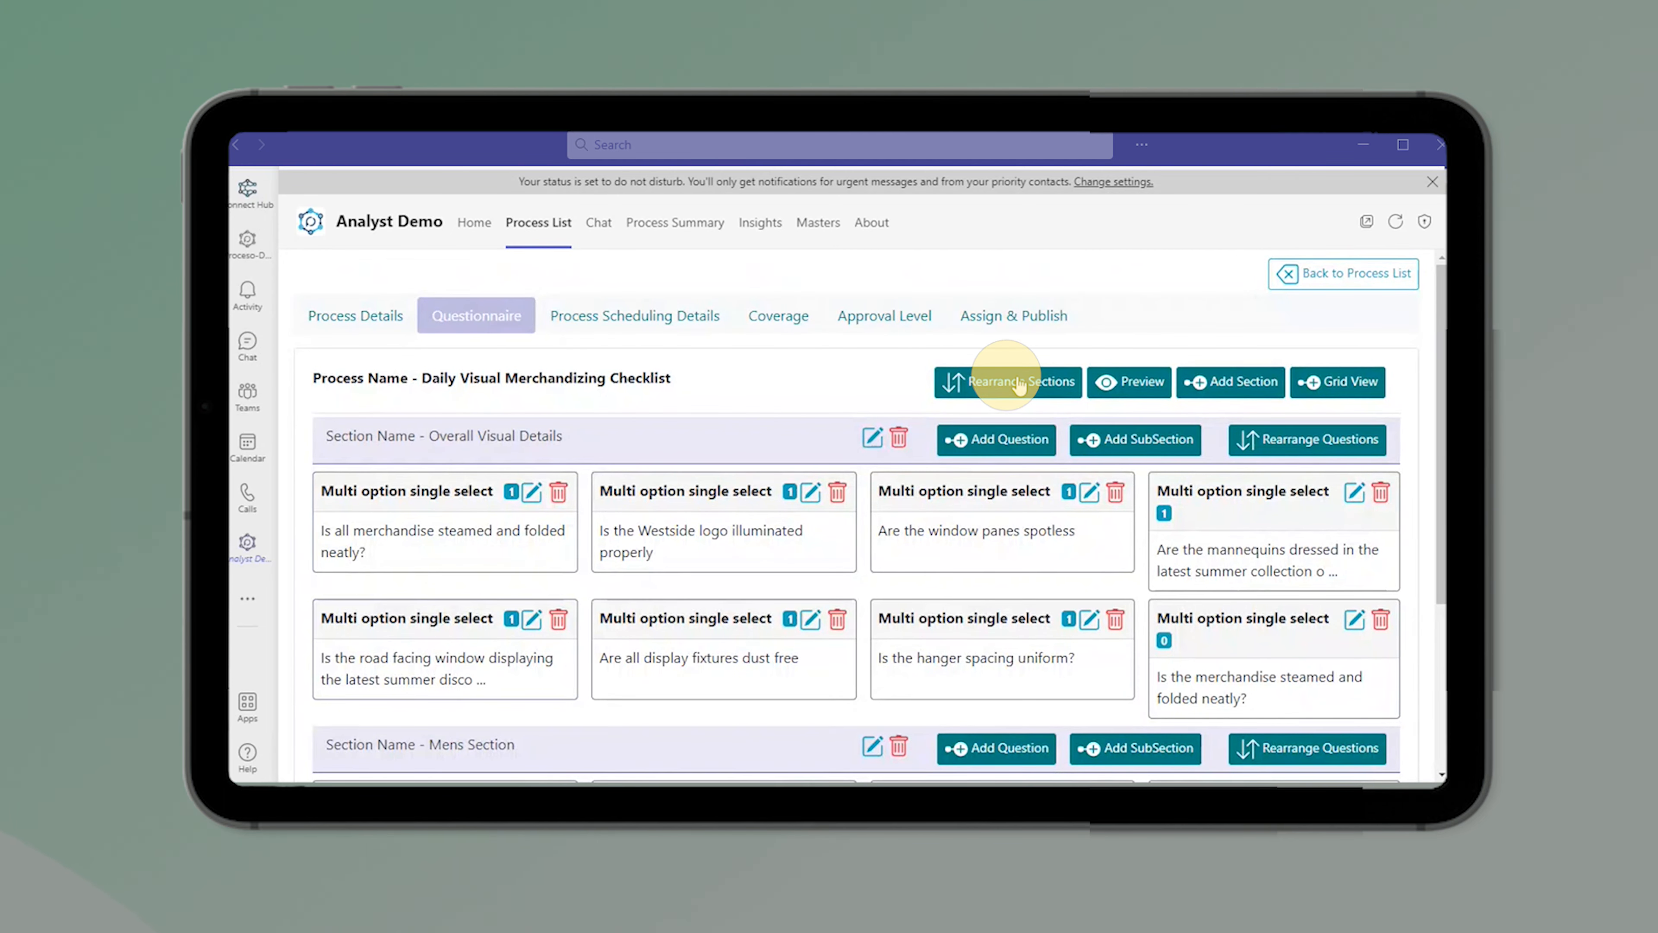
pyautogui.click(1007, 381)
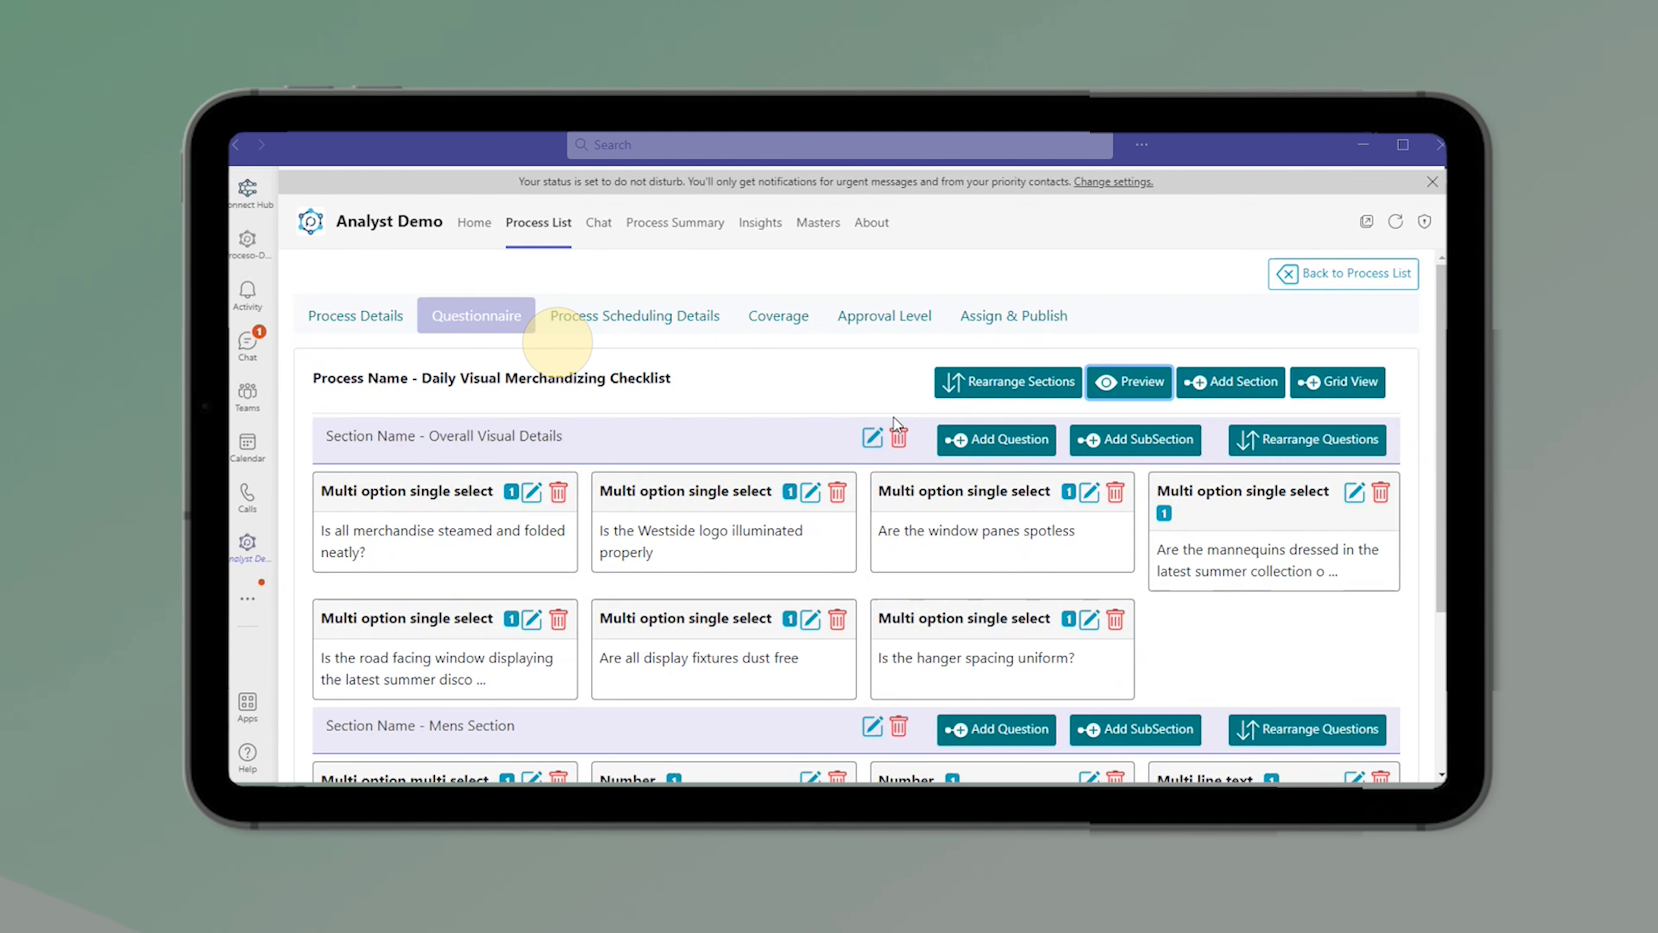
# Set the schedule to on-demand submissions only and save it
pyautogui.click(635, 316)
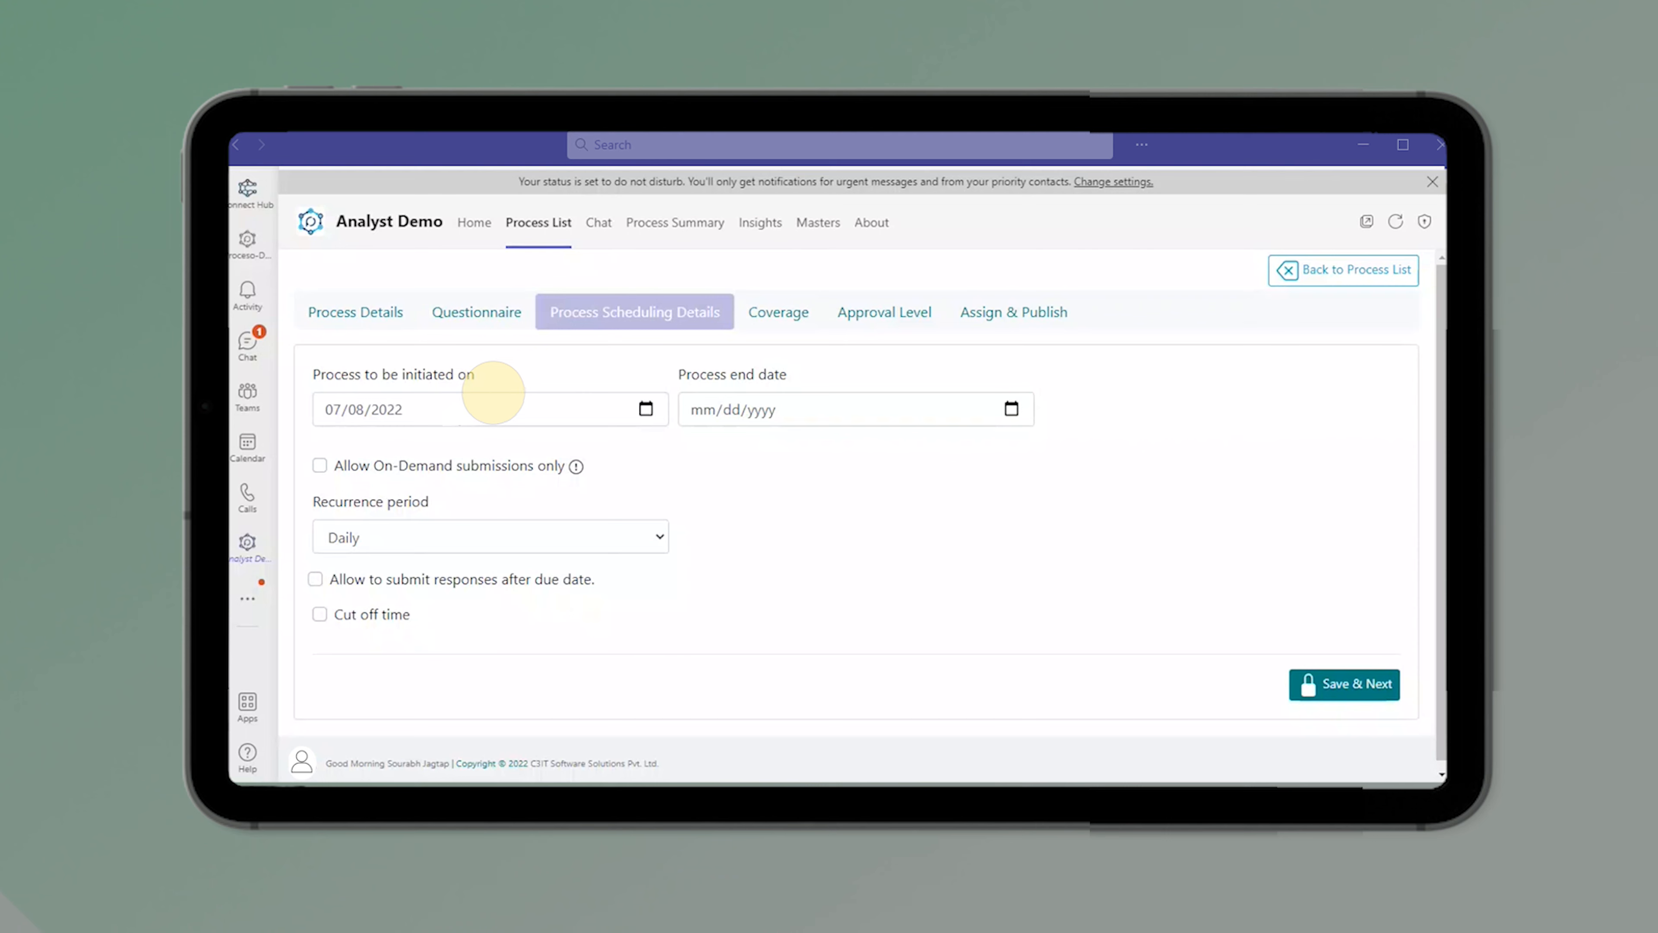
pyautogui.click(319, 466)
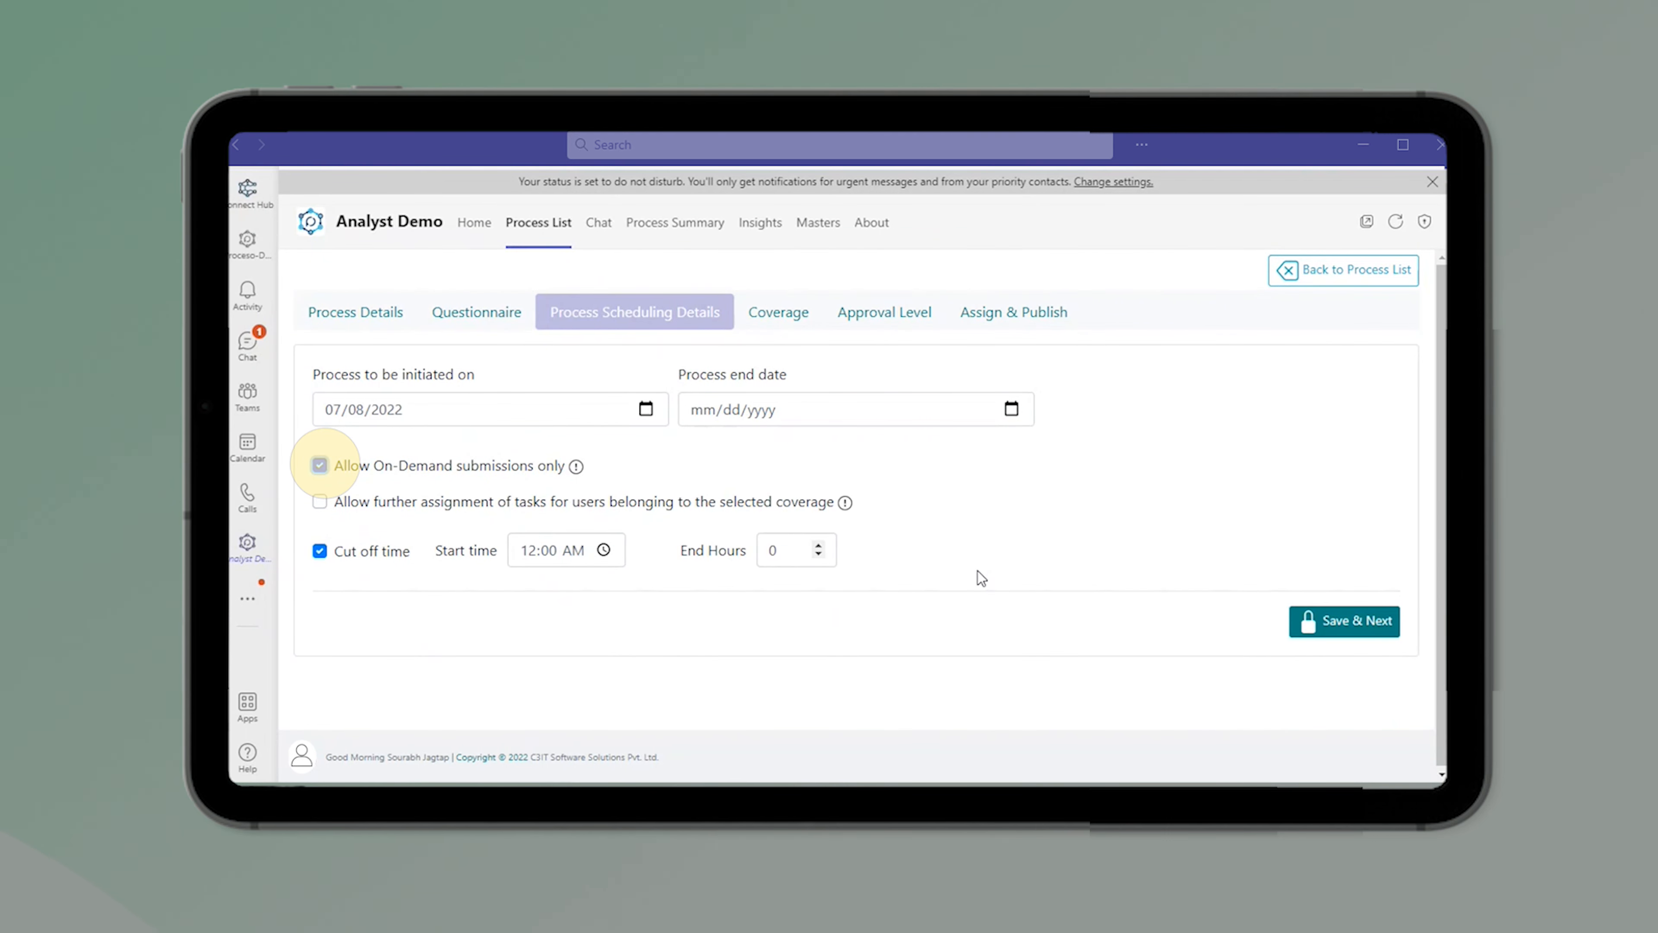
pyautogui.click(1344, 621)
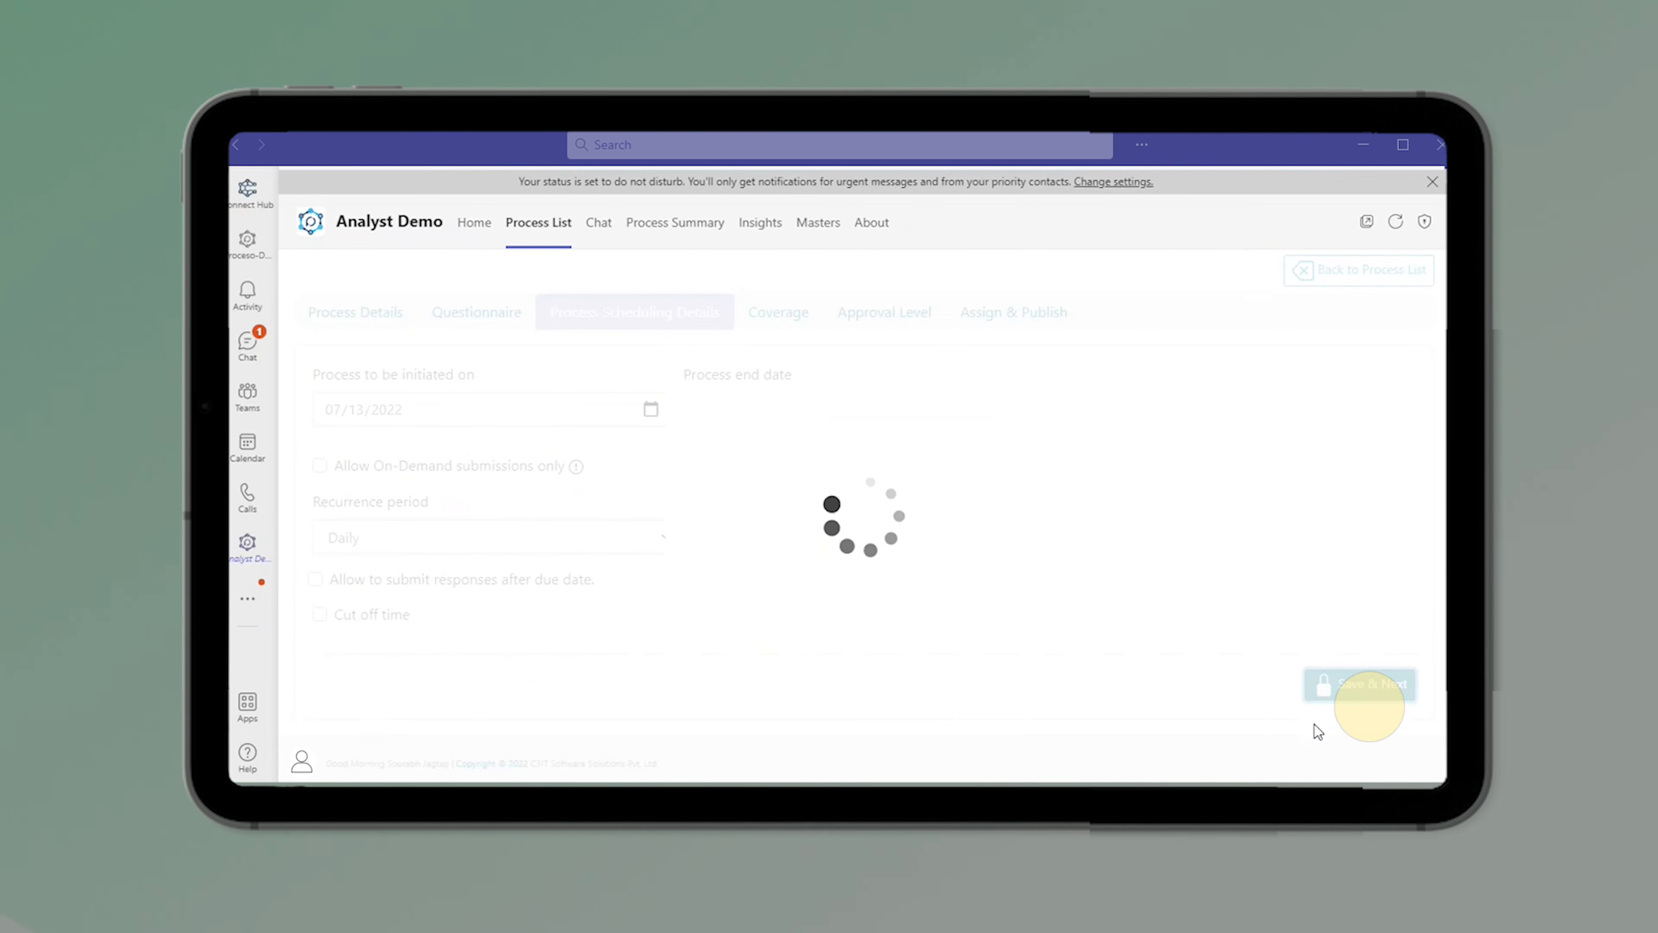
pyautogui.click(1364, 684)
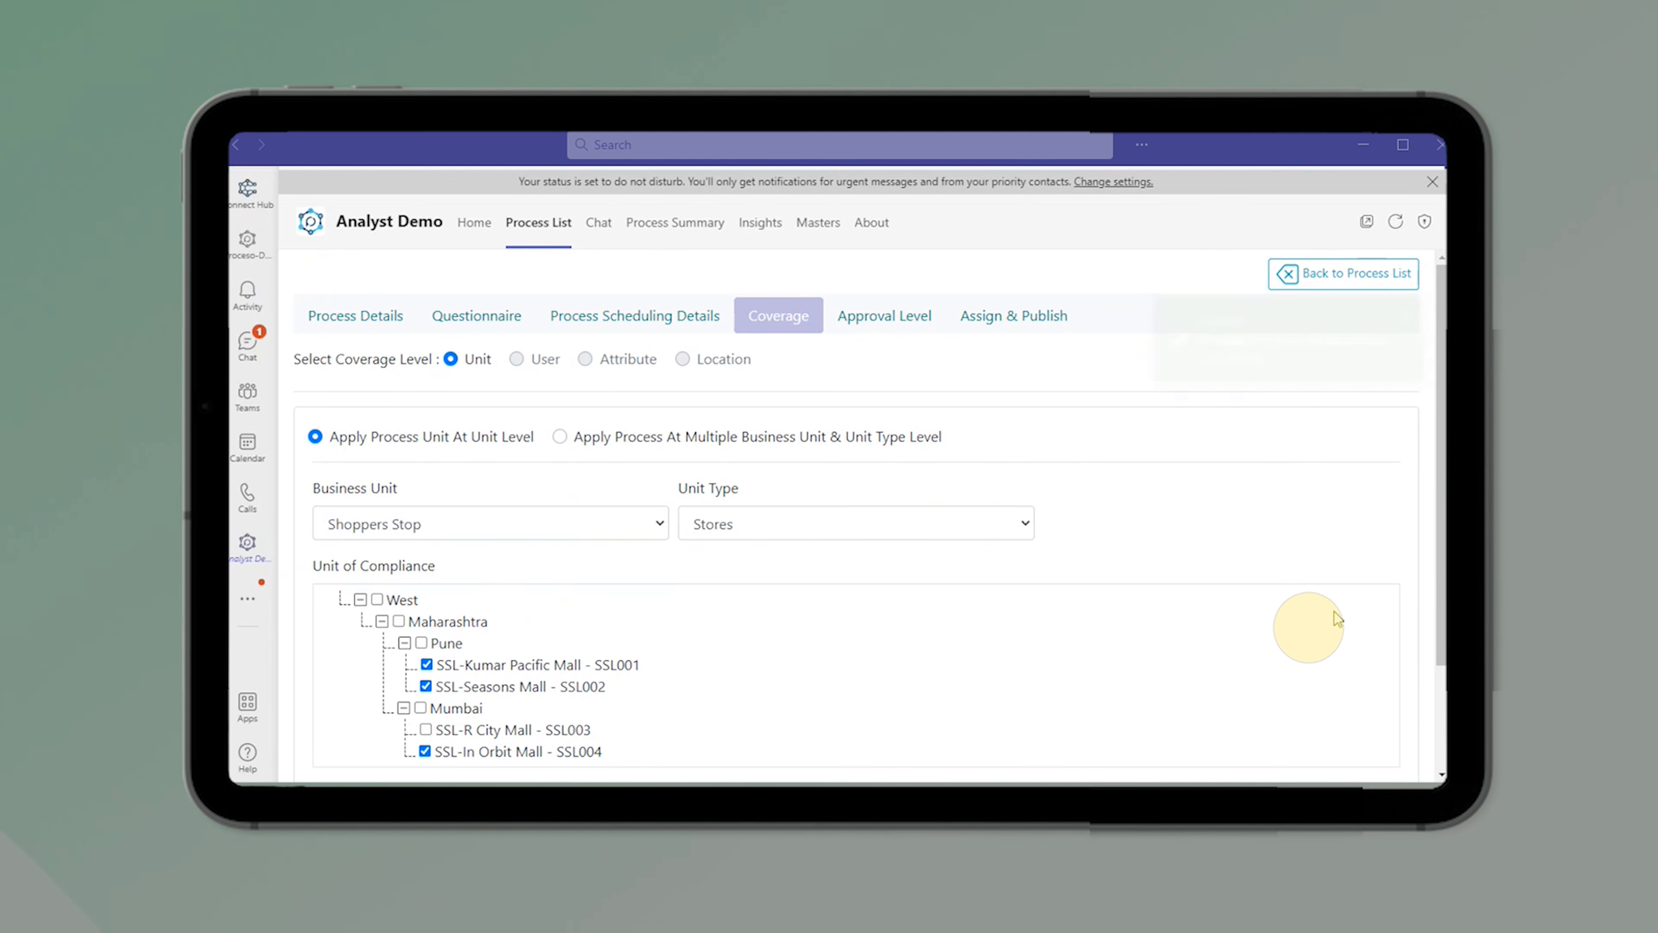
pyautogui.moveTo(1269, 468)
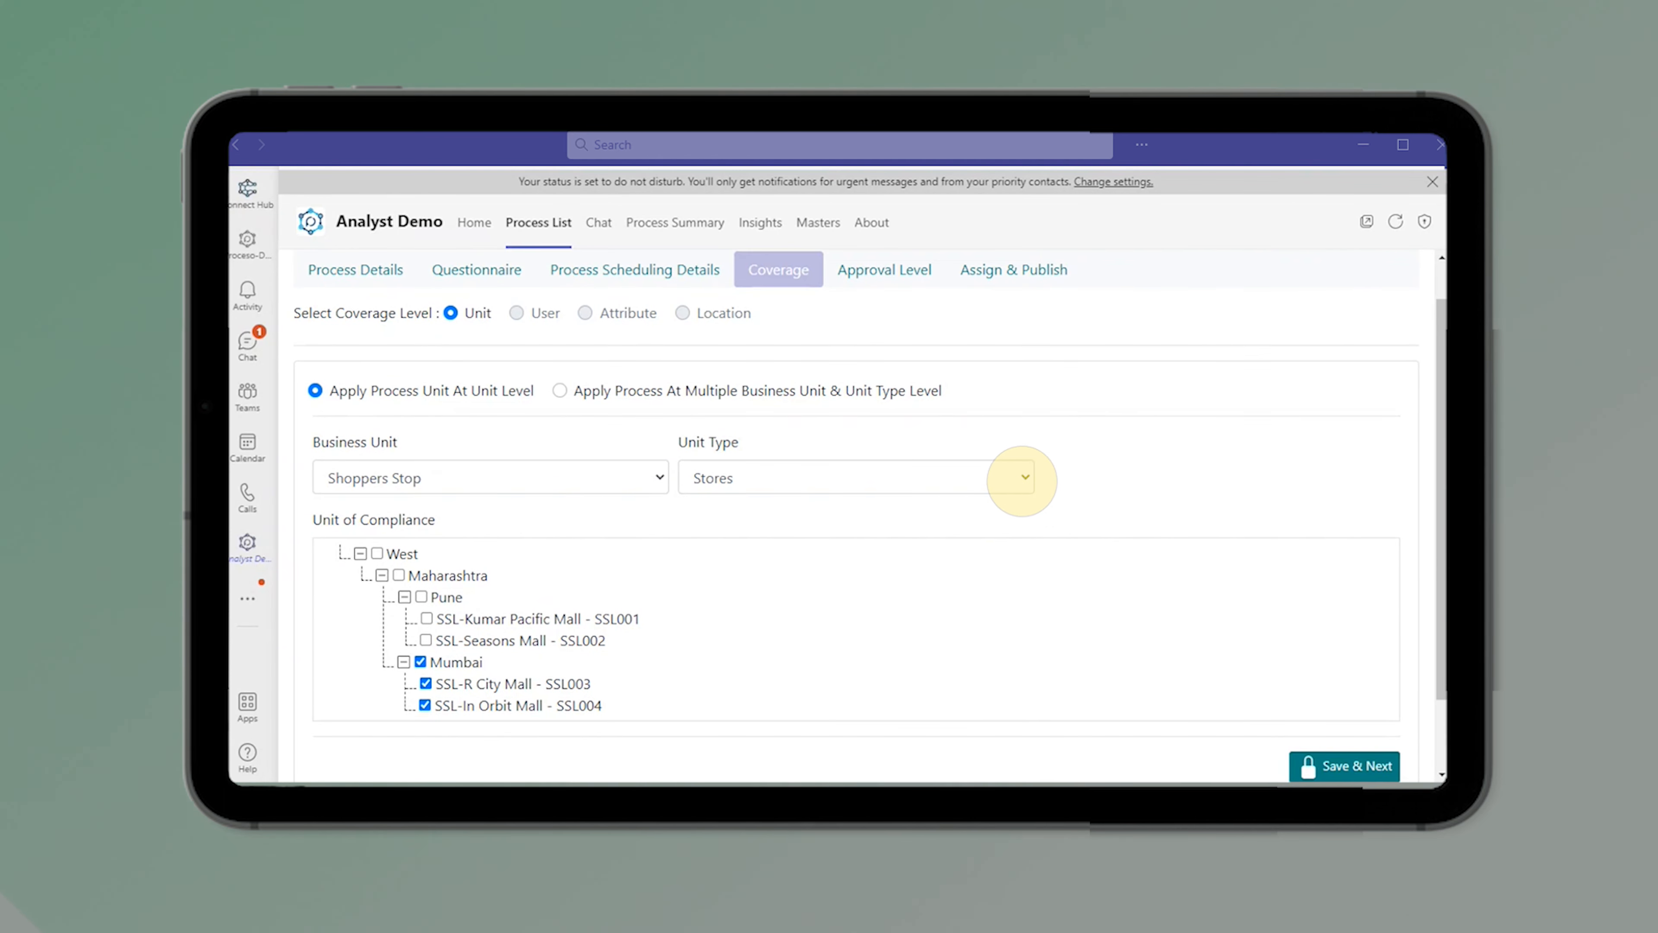
# Set coverage to the Mumbai units R City Mall and In Orbit Mall with their unit type, and save
pyautogui.click(849, 478)
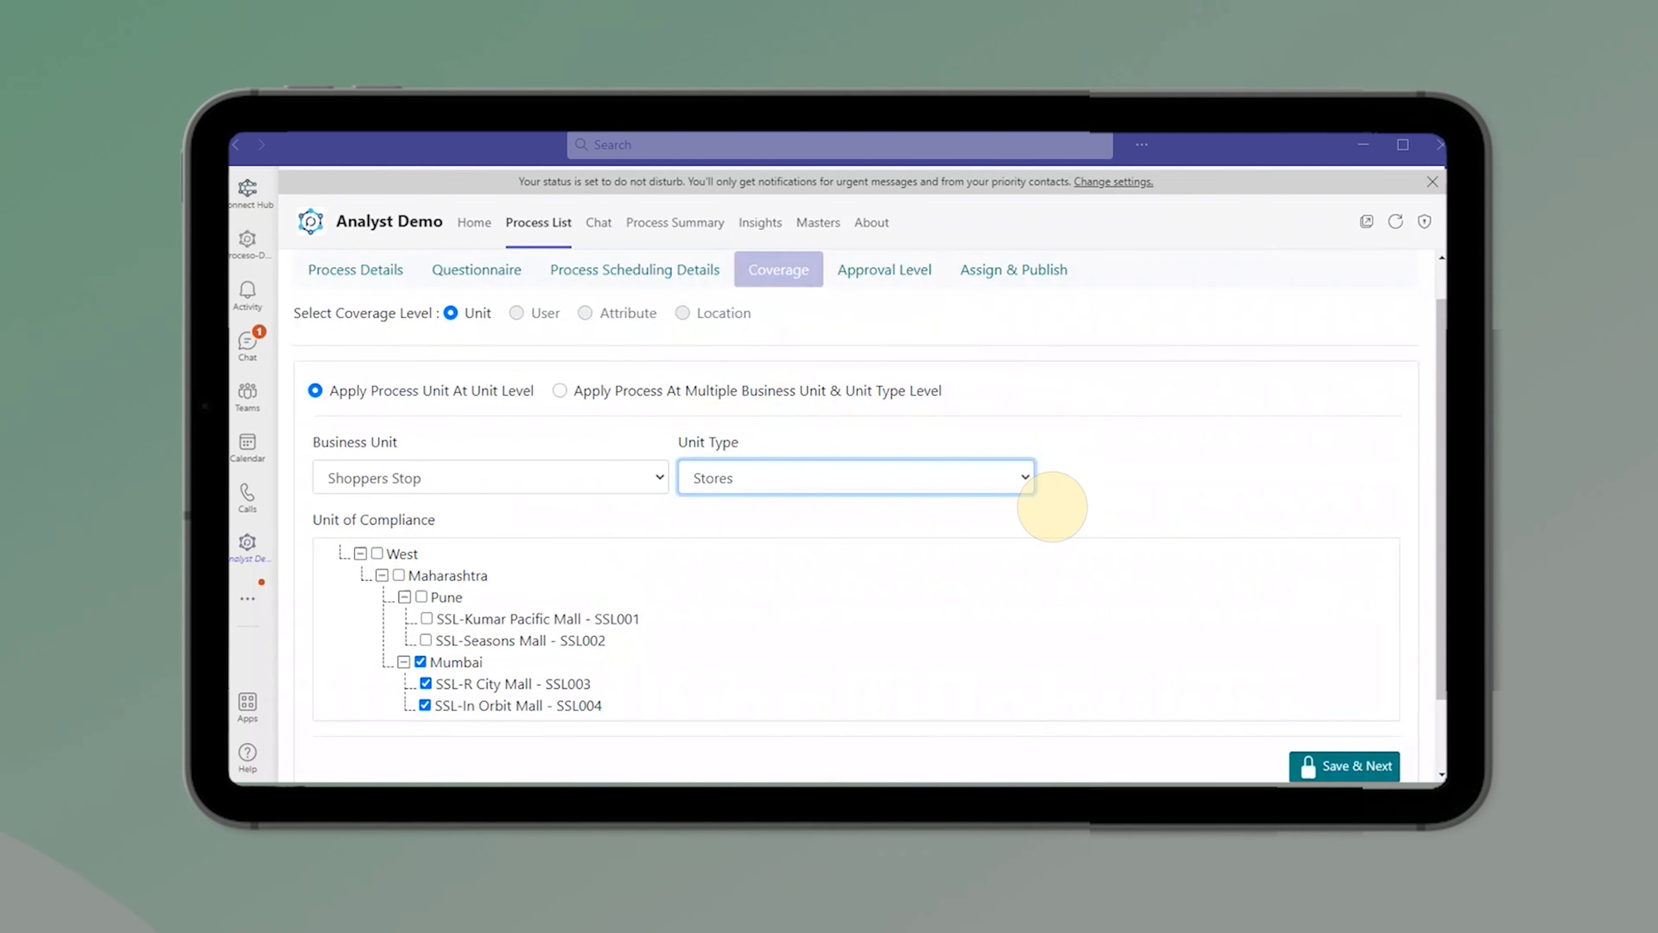
pyautogui.click(1352, 765)
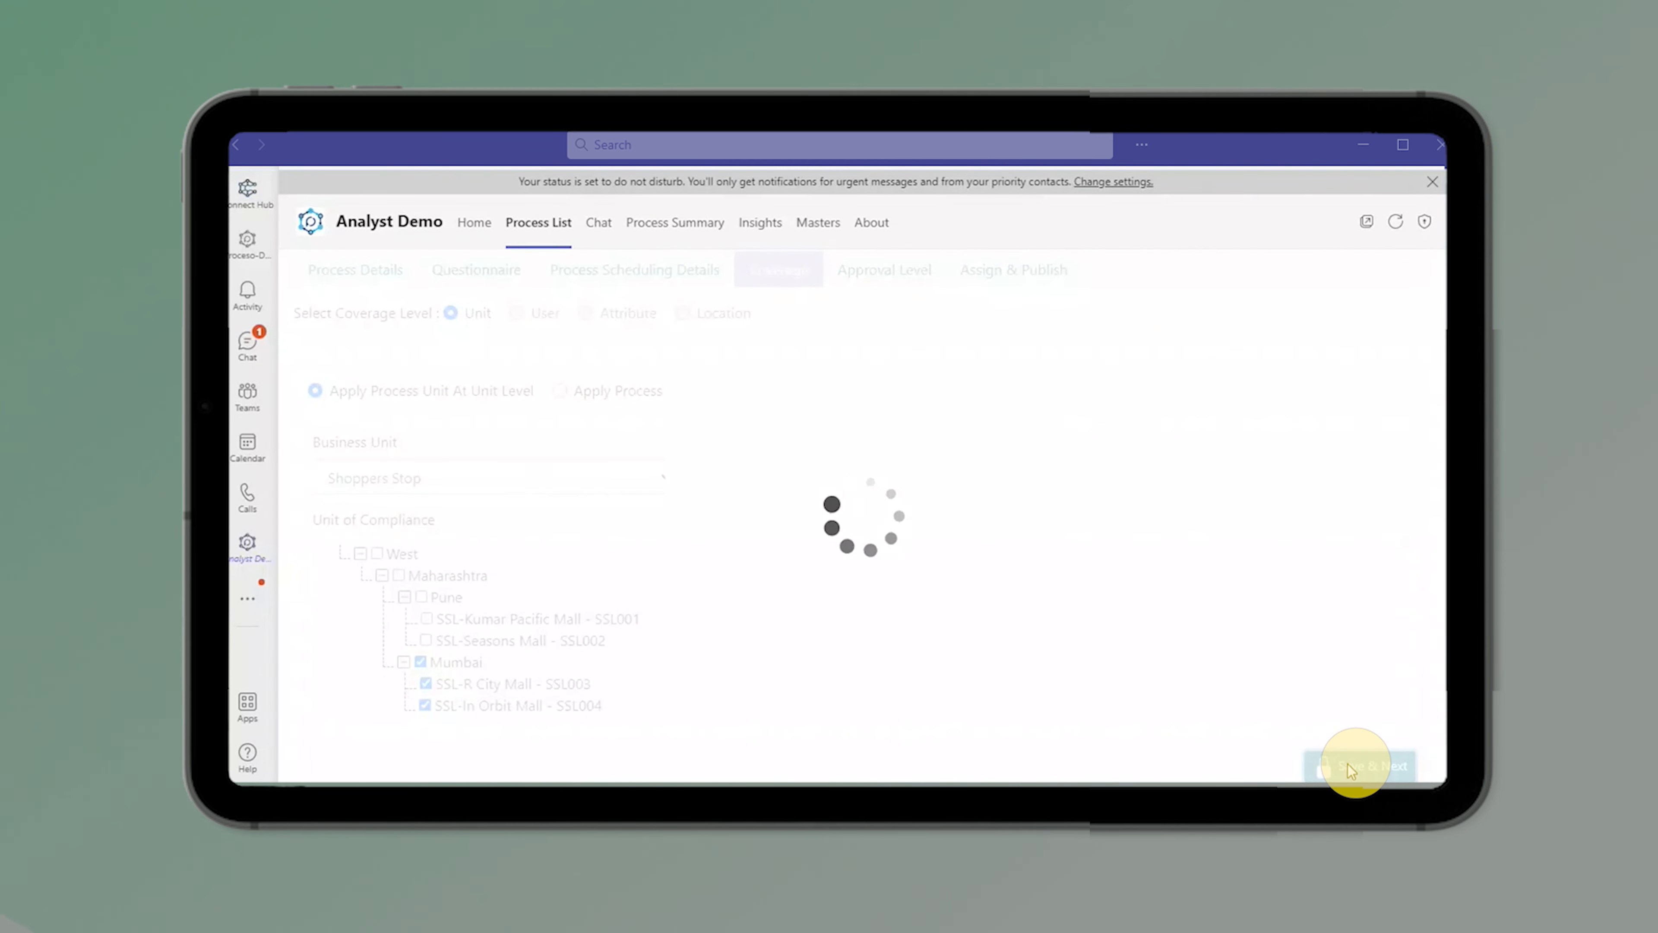
pyautogui.click(1359, 764)
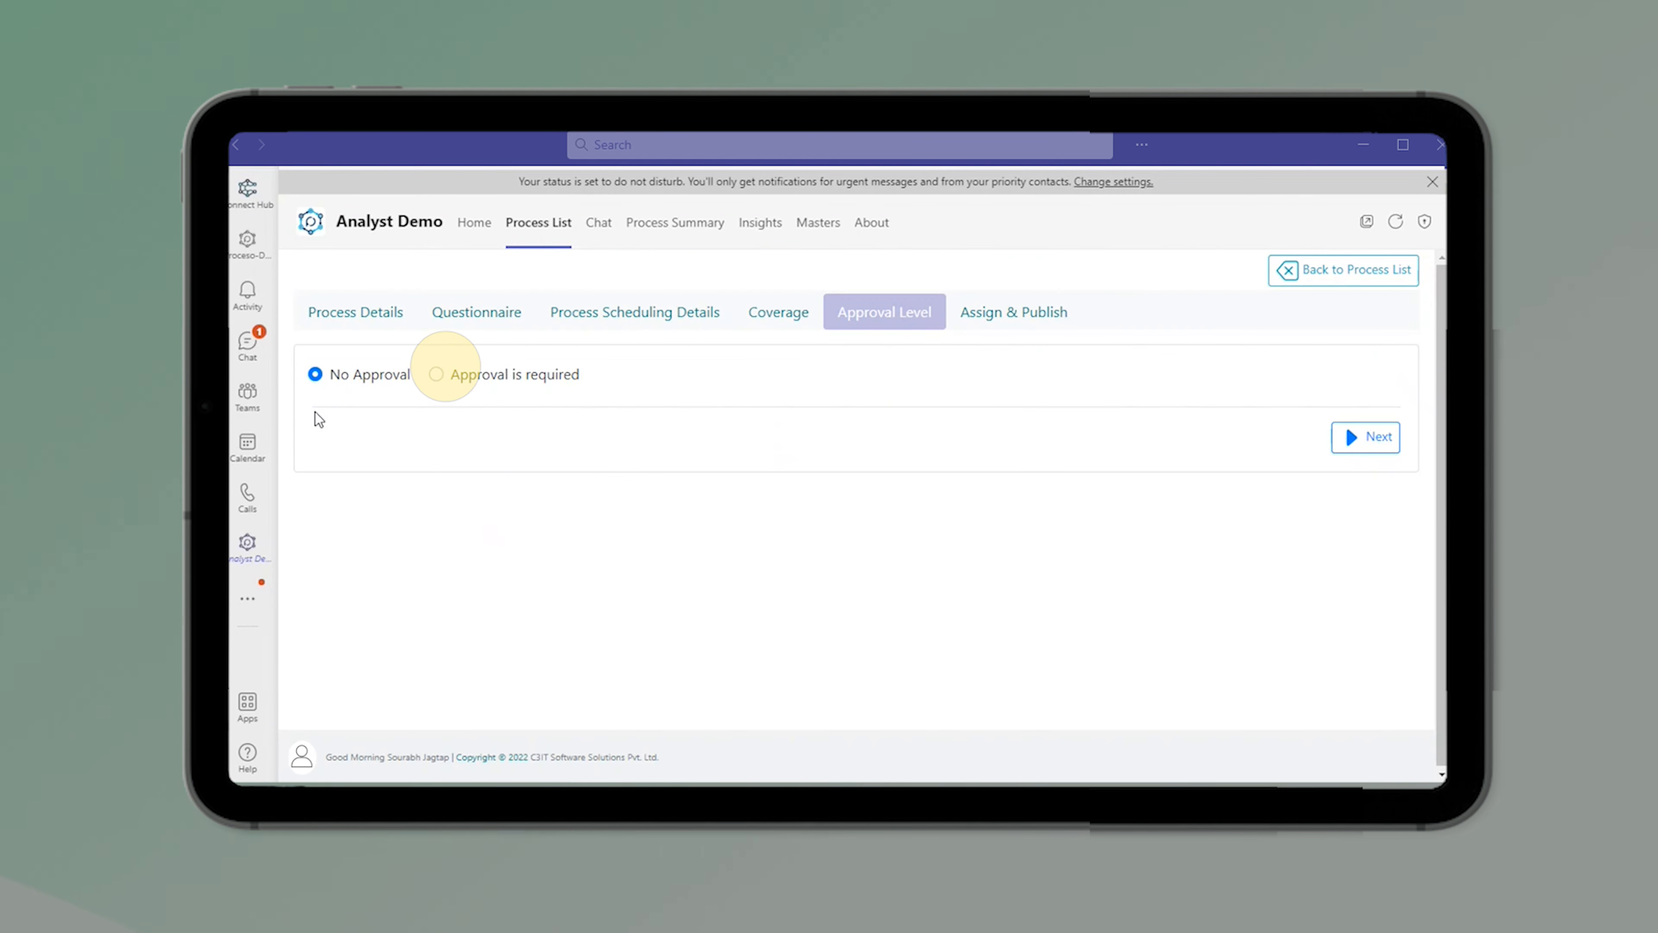
# Make approval required, then assign the process to an assignee group on Assign & Publish
pyautogui.click(435, 374)
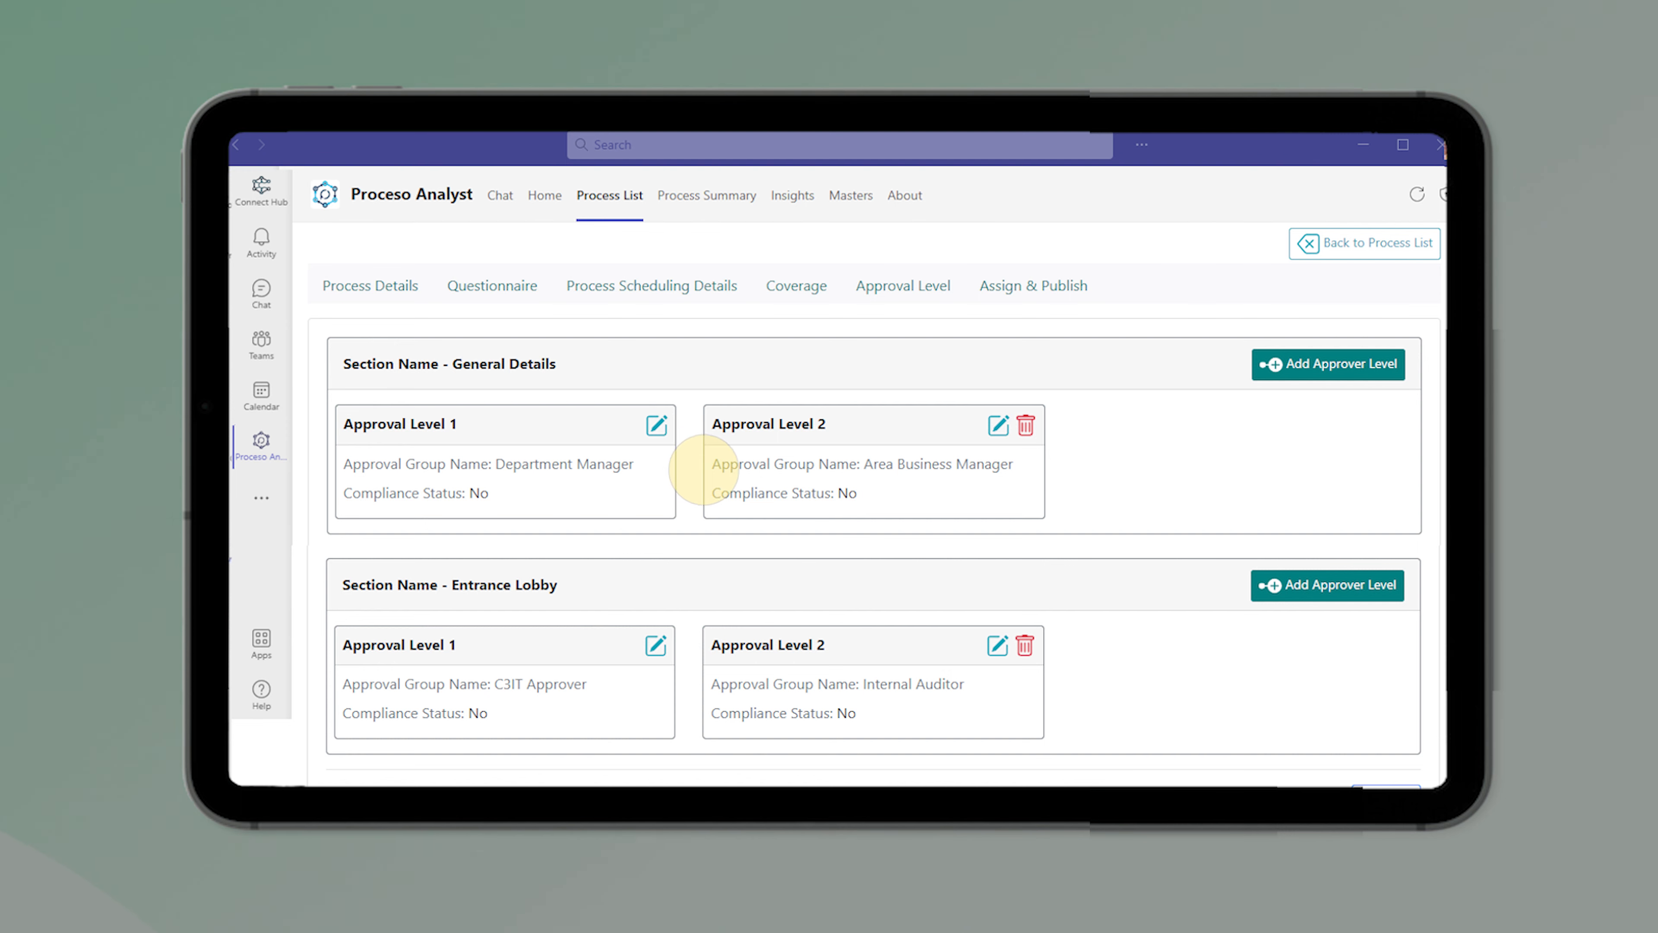
pyautogui.moveTo(330, 543)
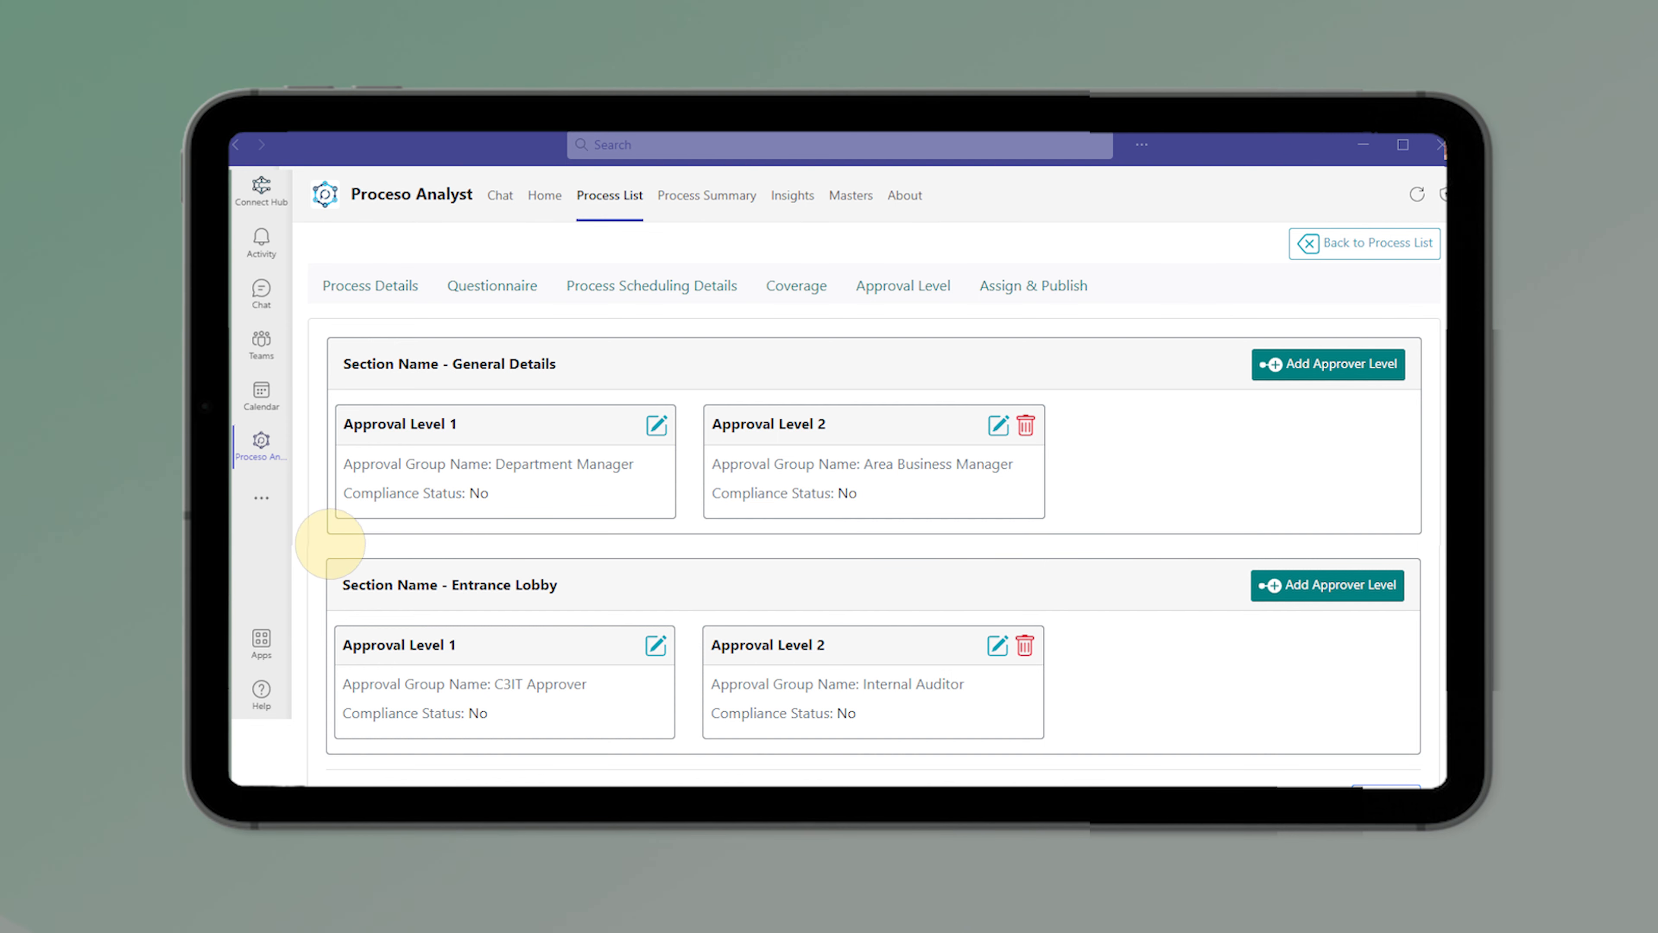
pyautogui.moveTo(1375, 594)
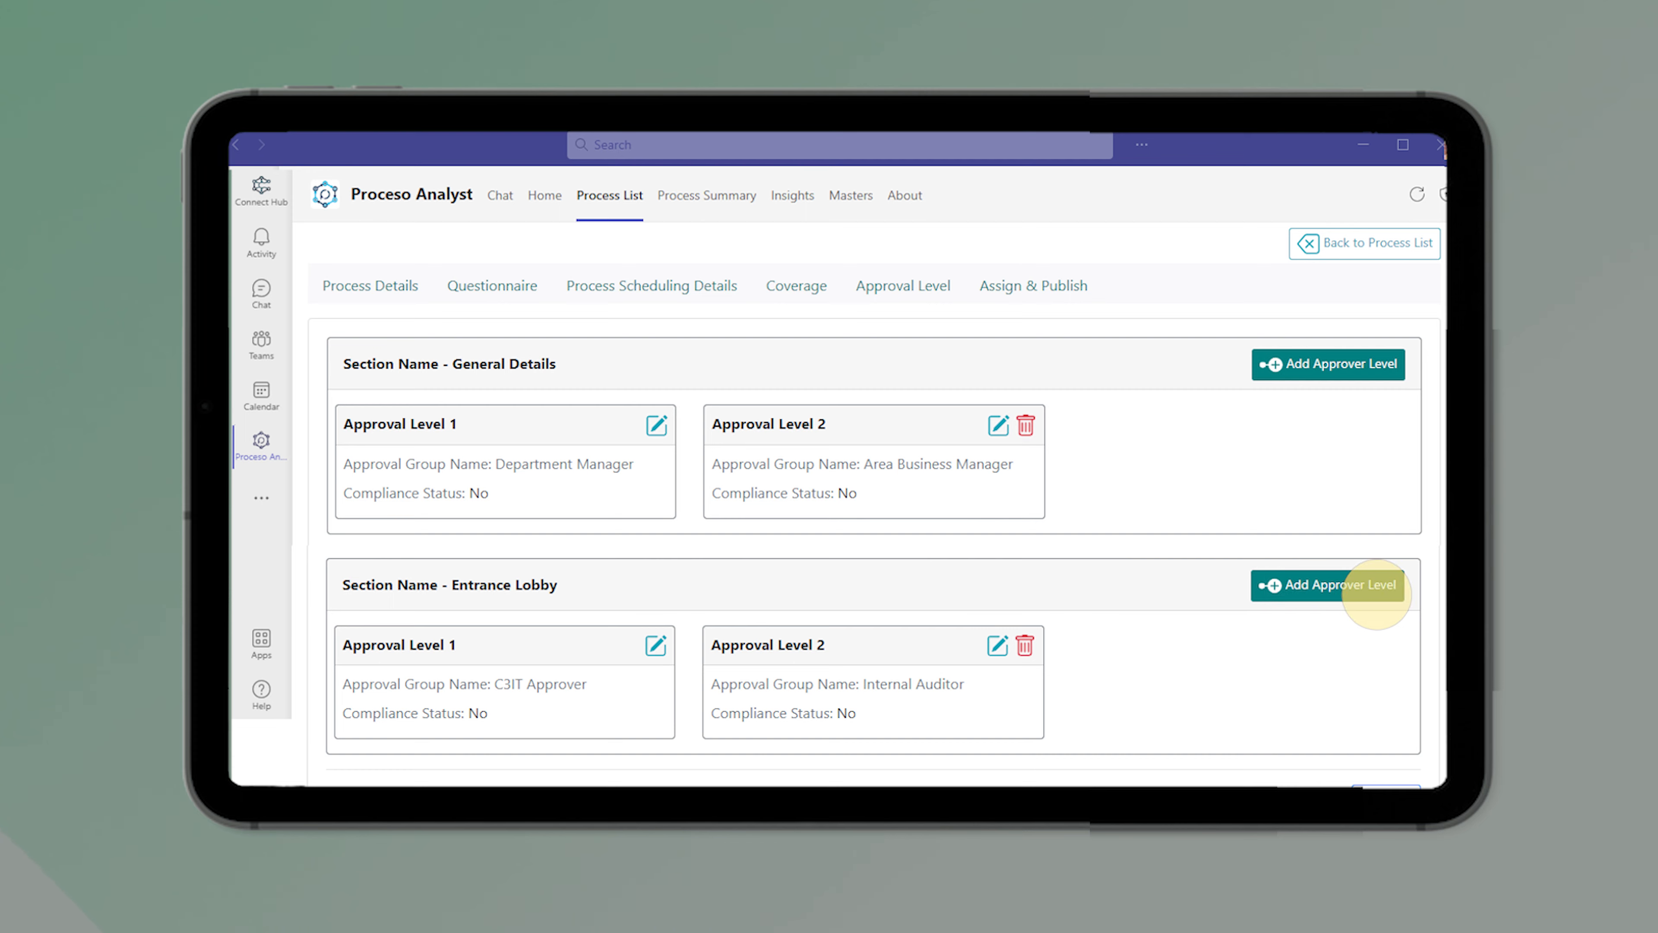
pyautogui.click(1032, 285)
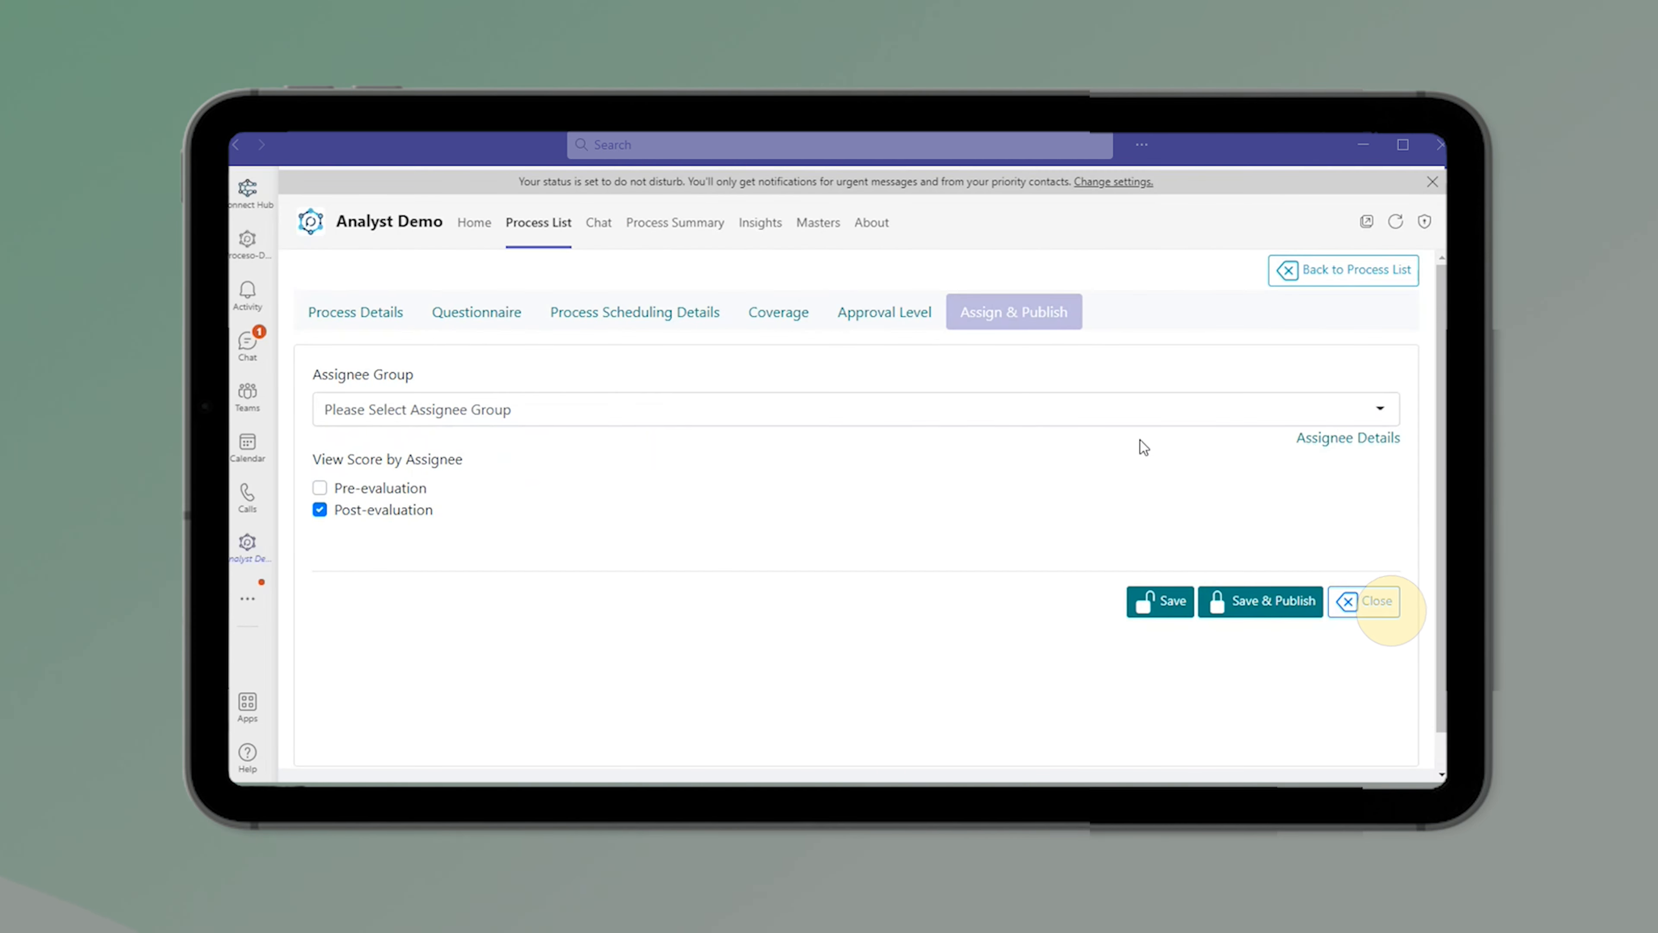
pyautogui.click(852, 409)
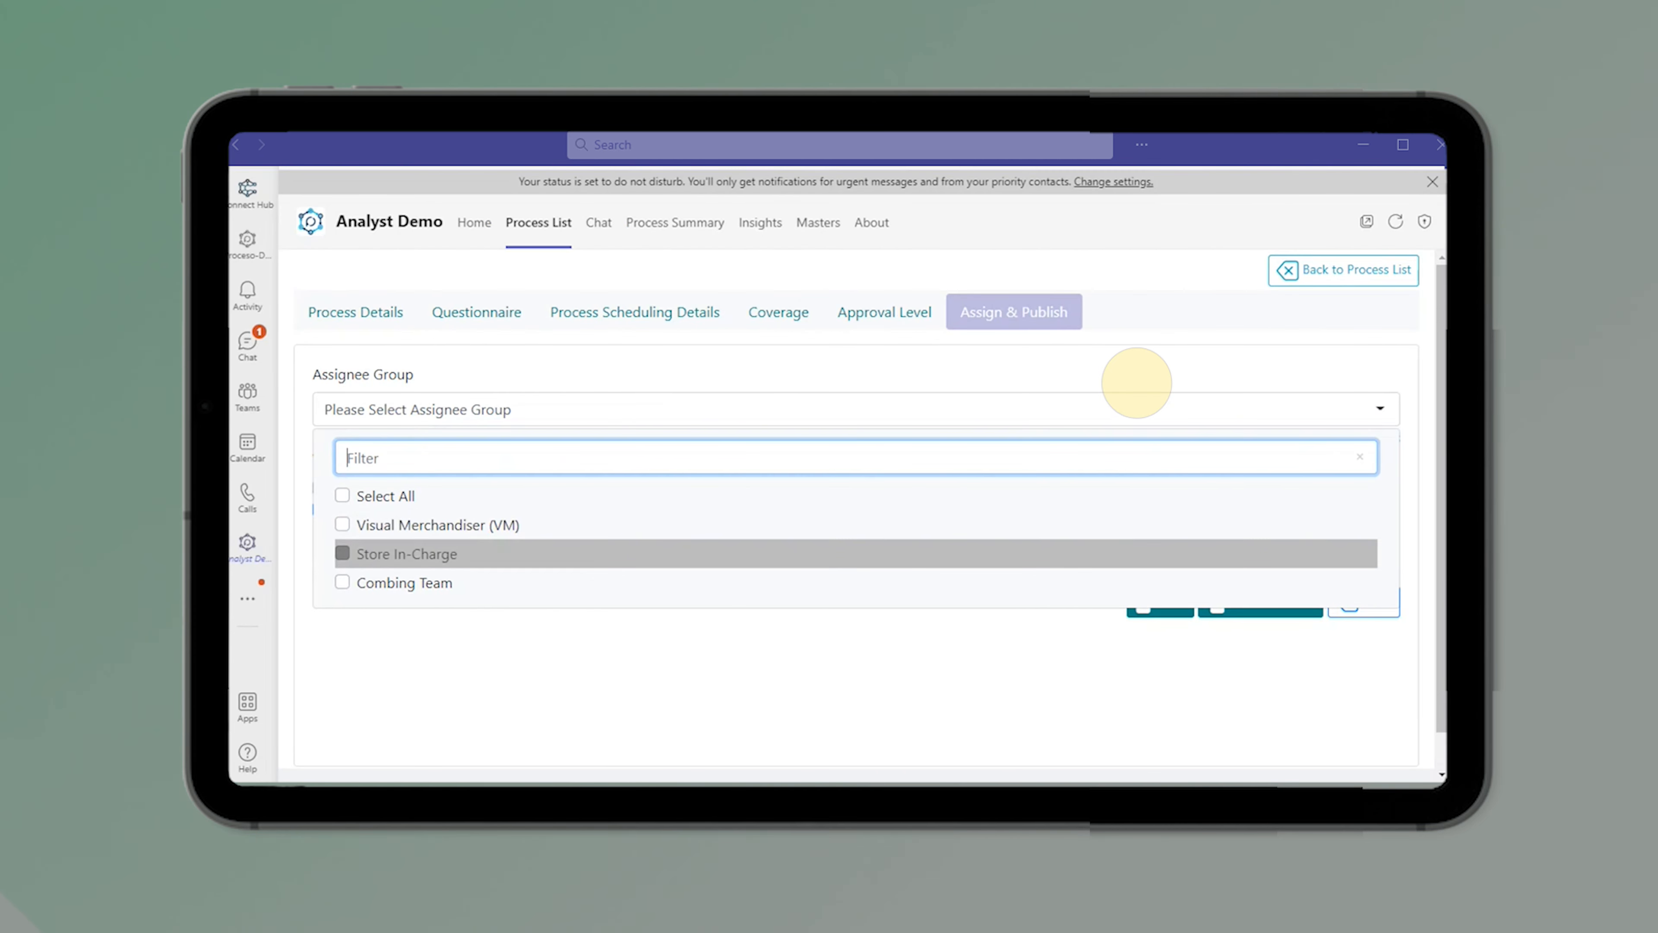
pyautogui.click(342, 554)
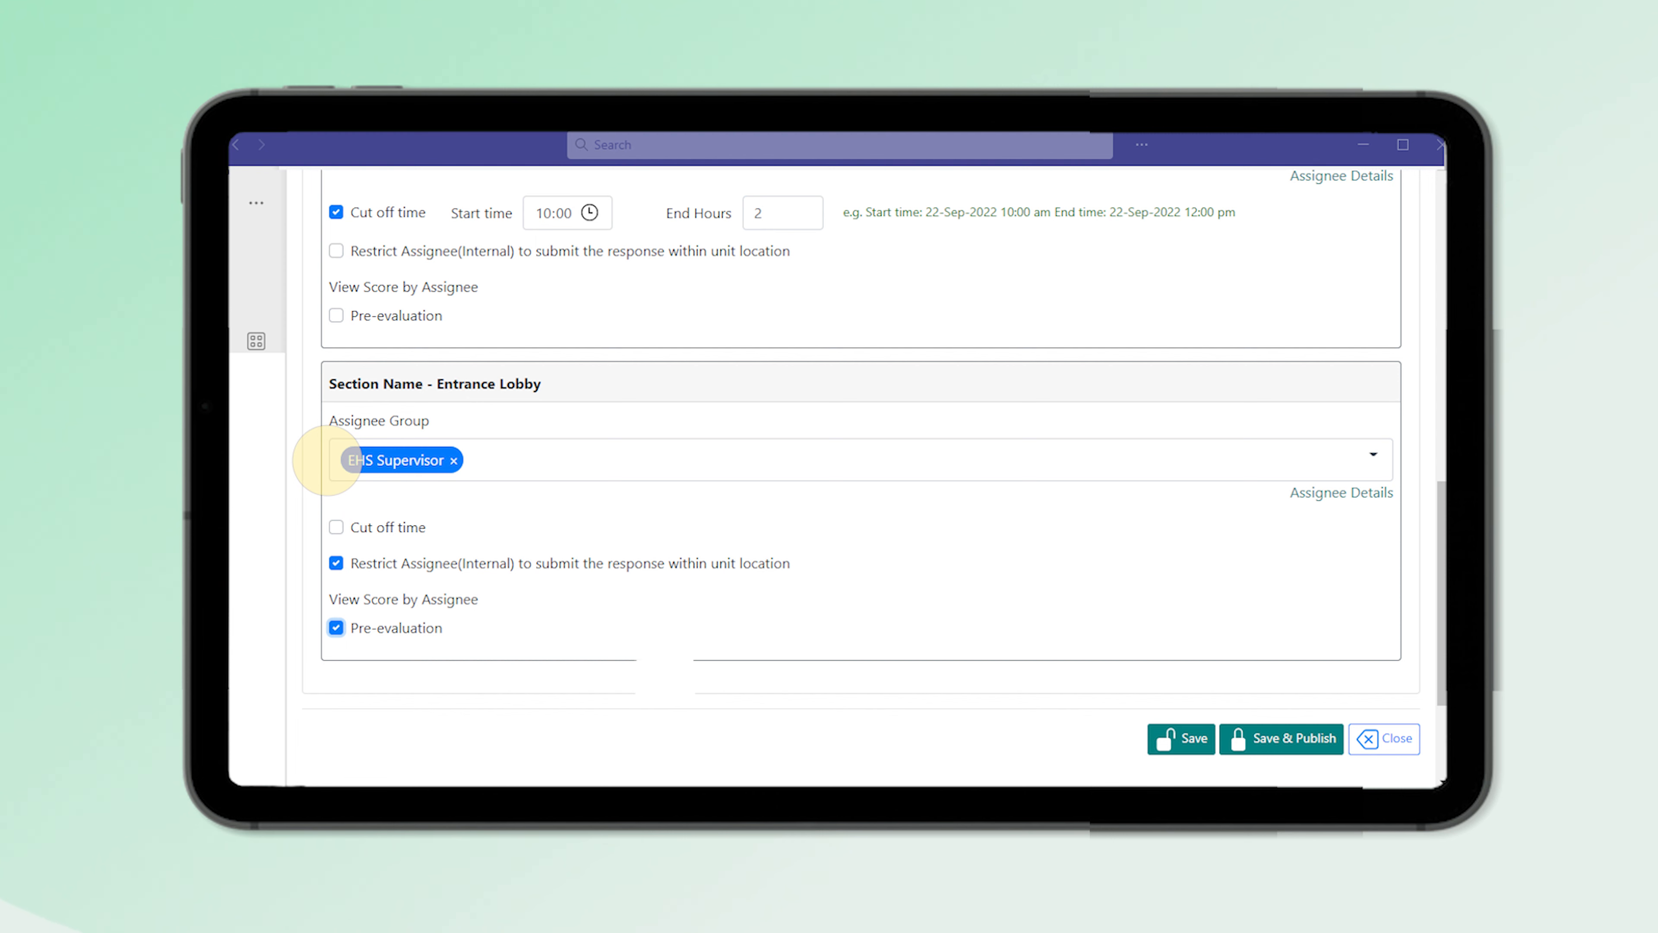
pyautogui.moveTo(965, 660)
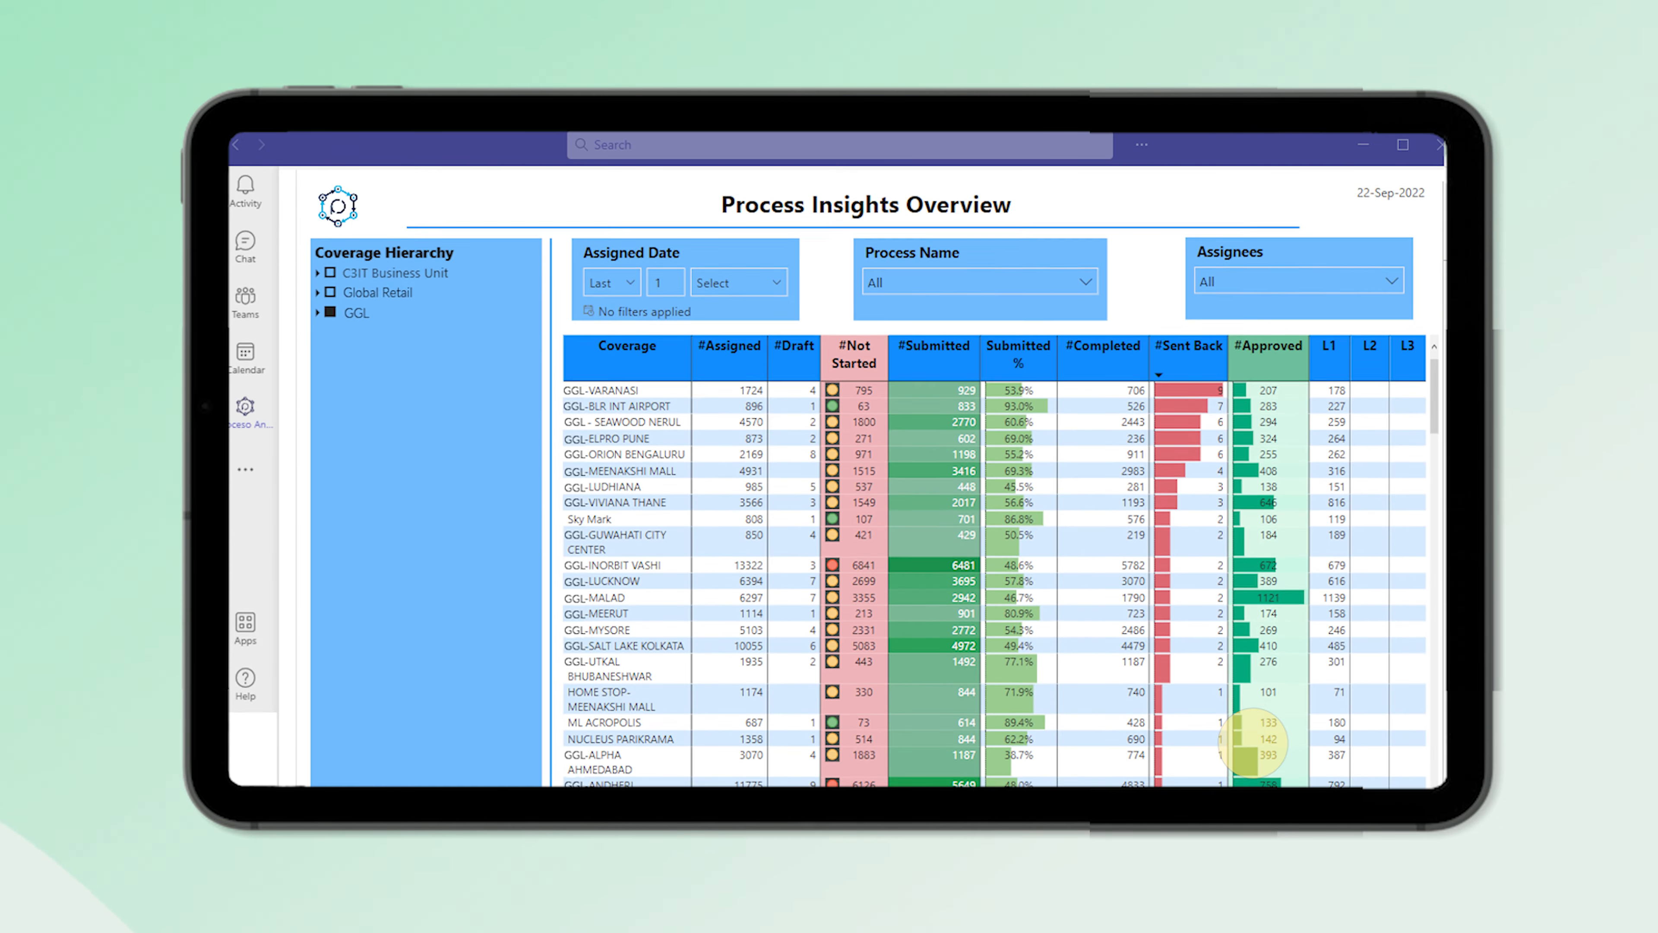
# Review Process Insights Overview, then view Section and Process Completion Status in Insights
pyautogui.scroll(-3)
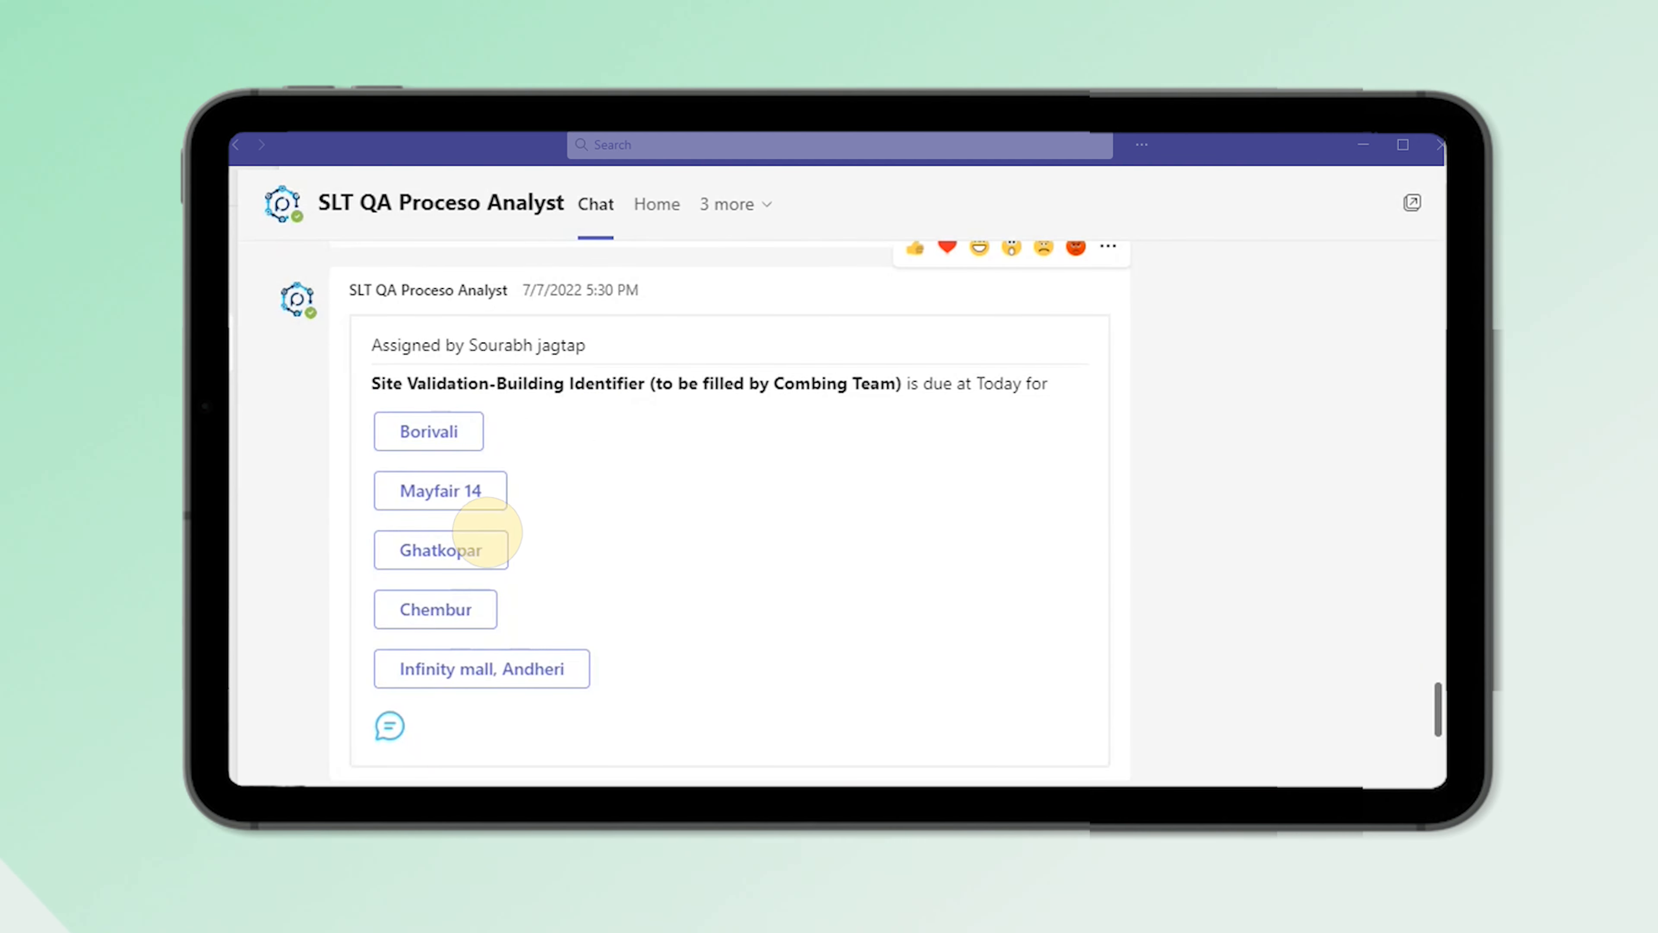
pyautogui.click(441, 549)
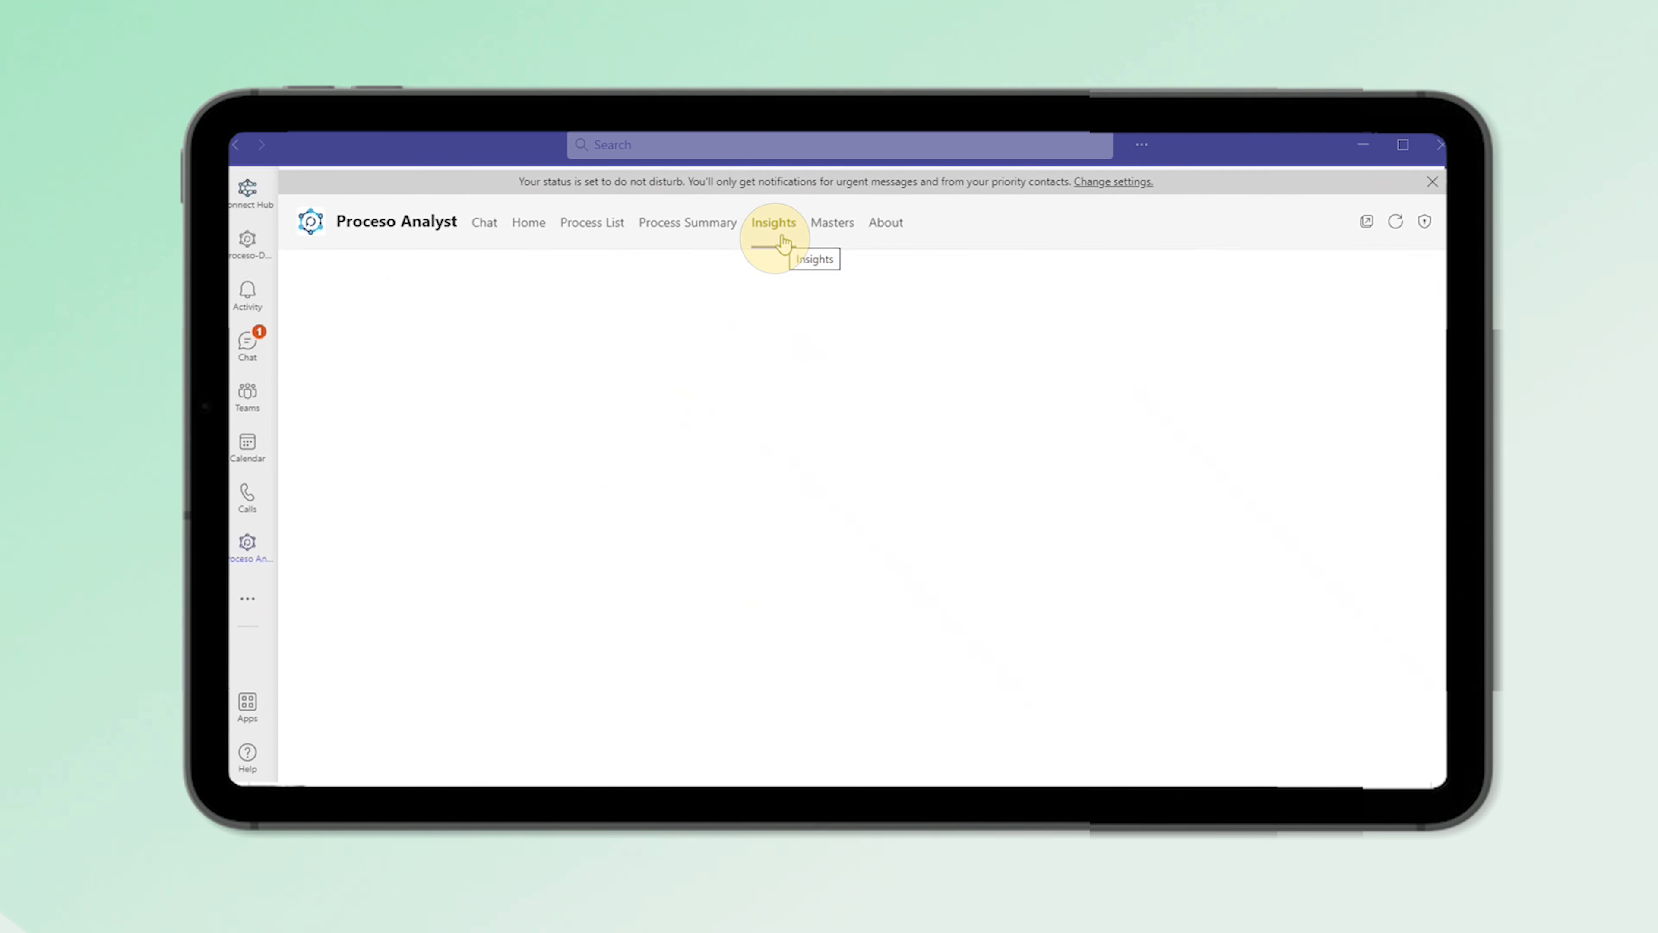
pyautogui.click(773, 223)
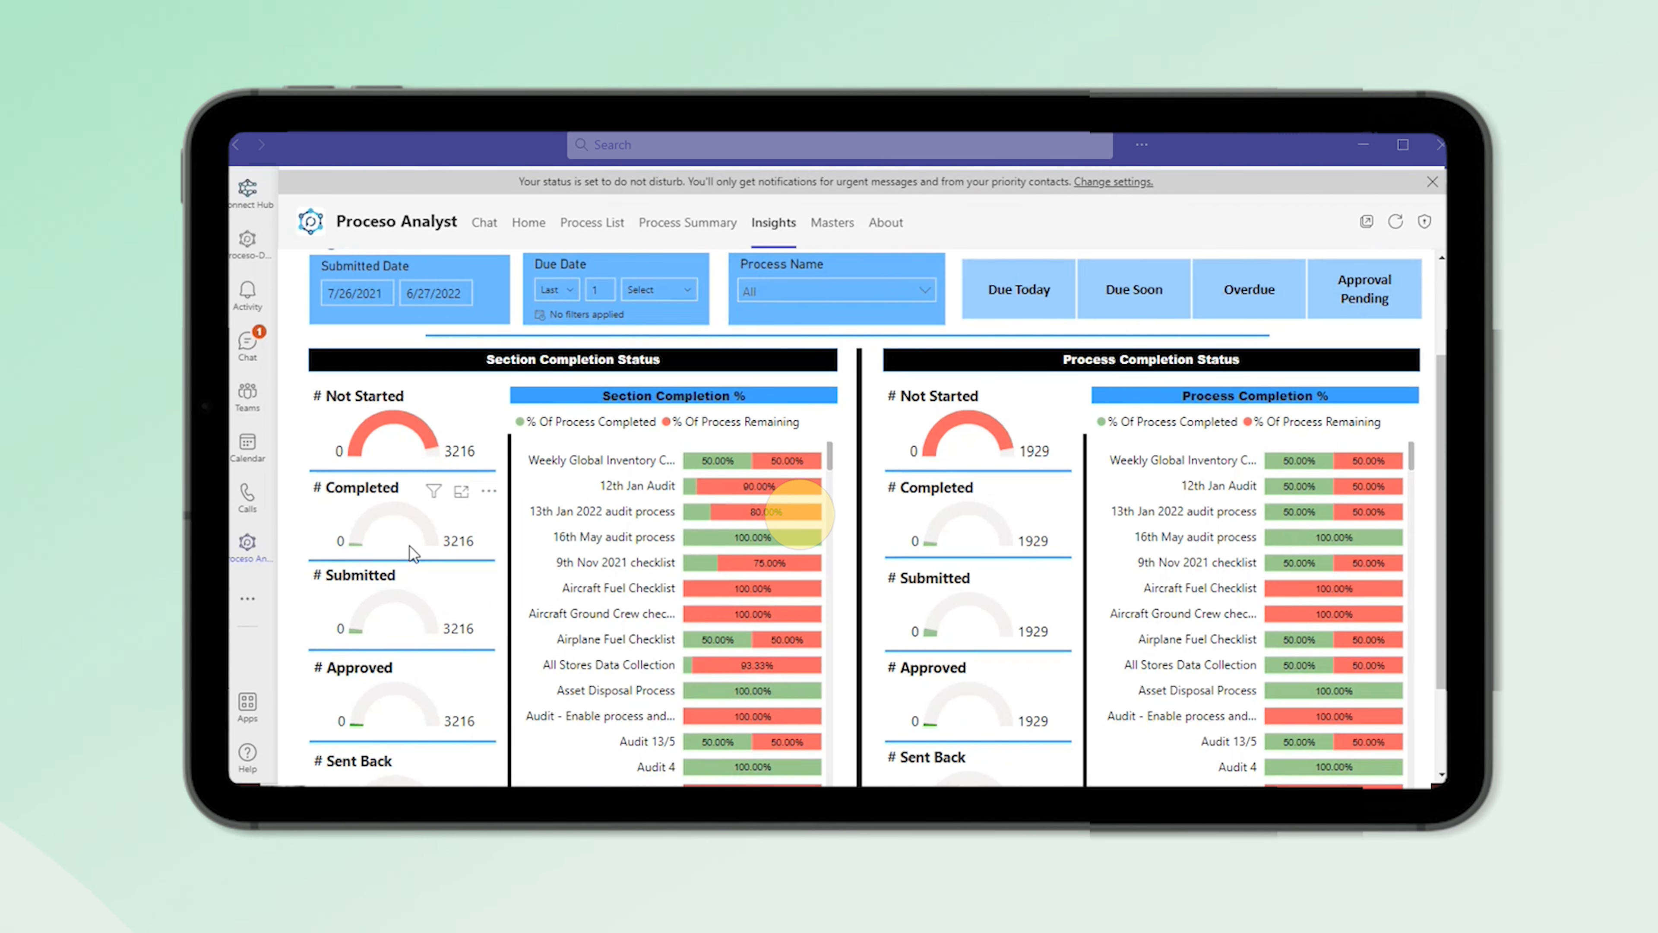
pyautogui.scroll(-3)
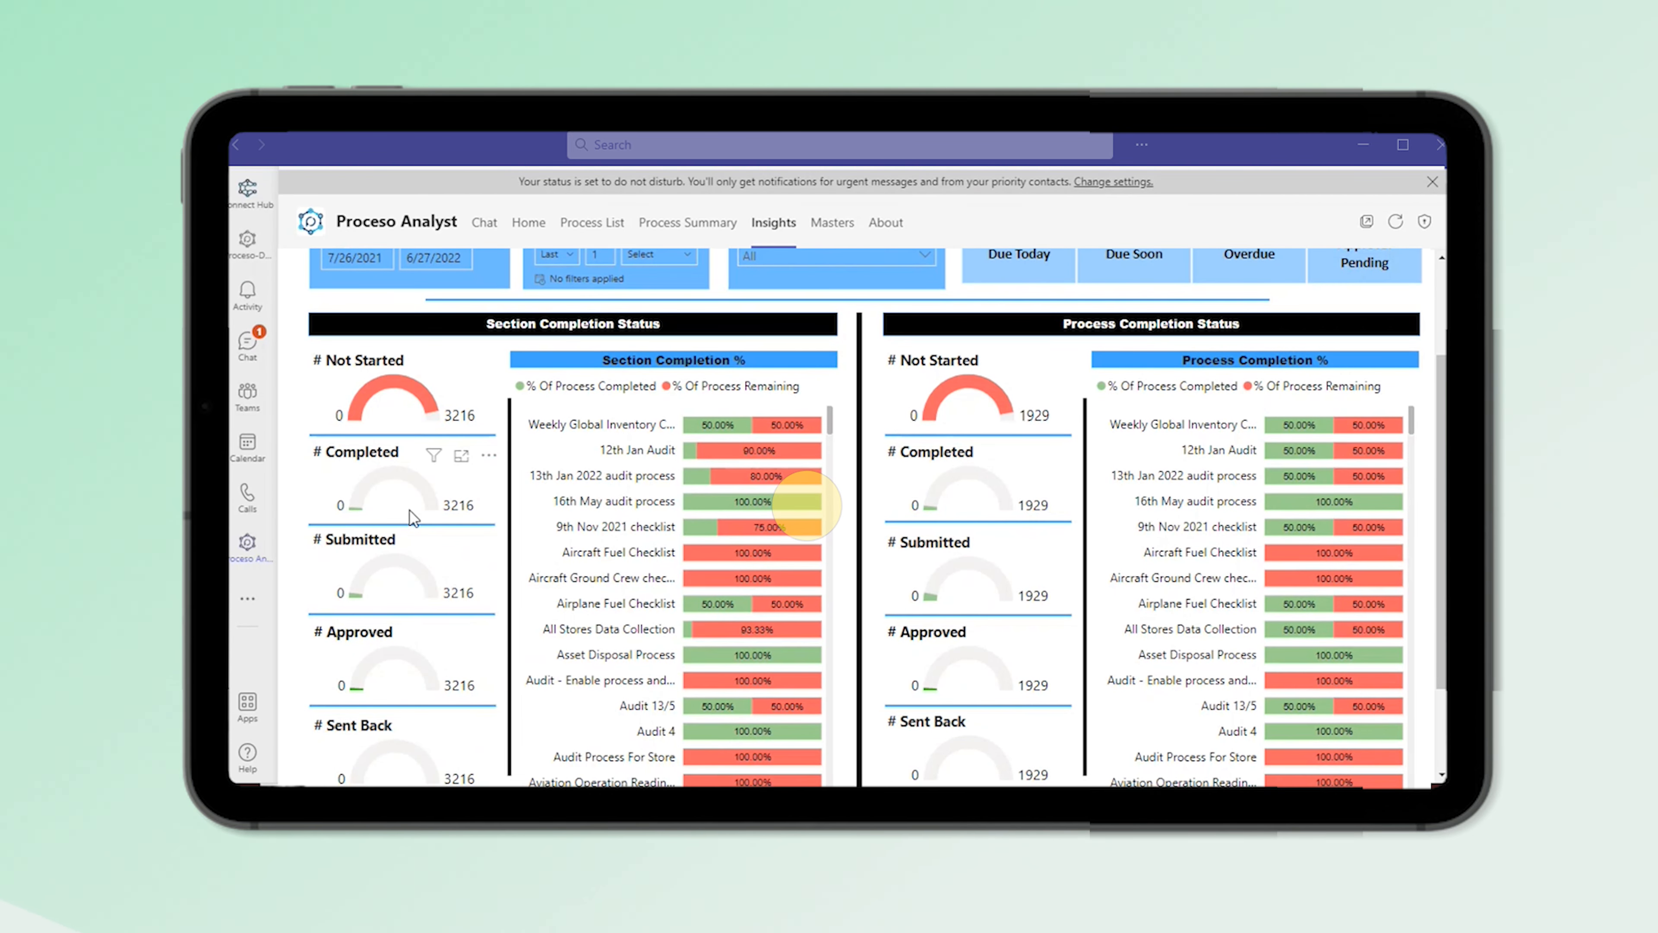